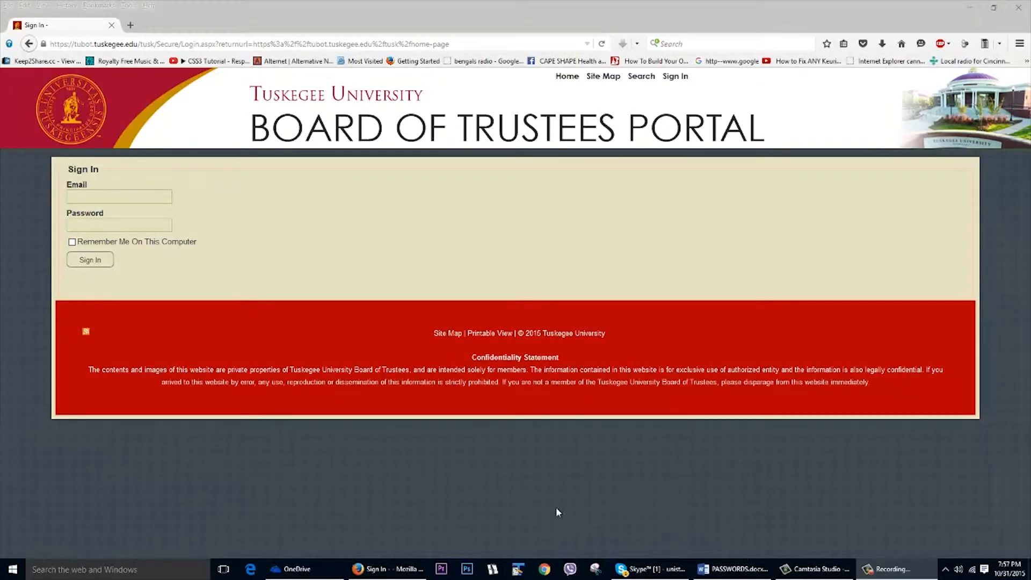
pyautogui.moveTo(335, 257)
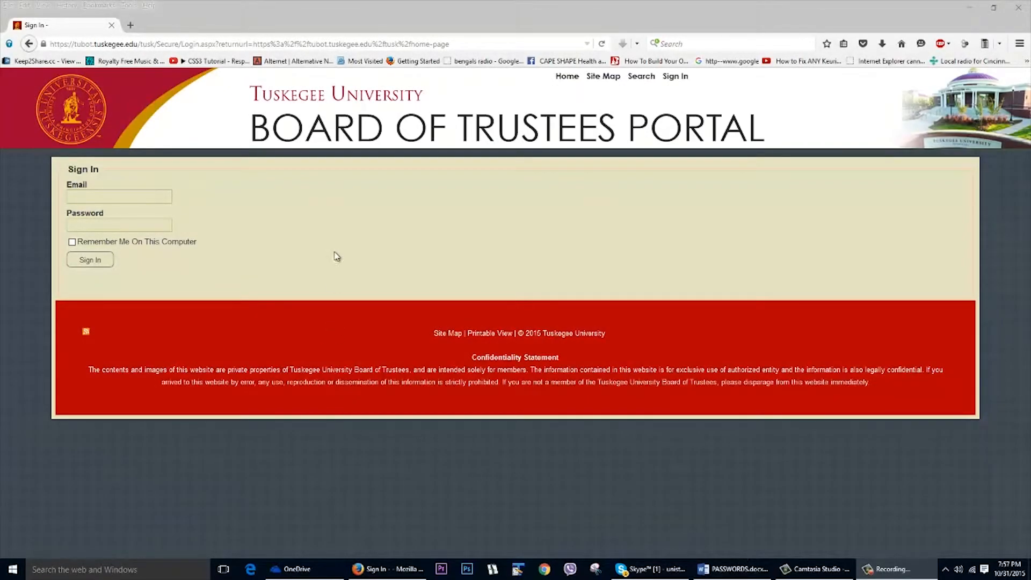
# Review the PORTAL, SSO (OKTA) and APPS entries in PASSWORDS.docx, then return to the portal sign-in tab.
pyautogui.click(118, 196)
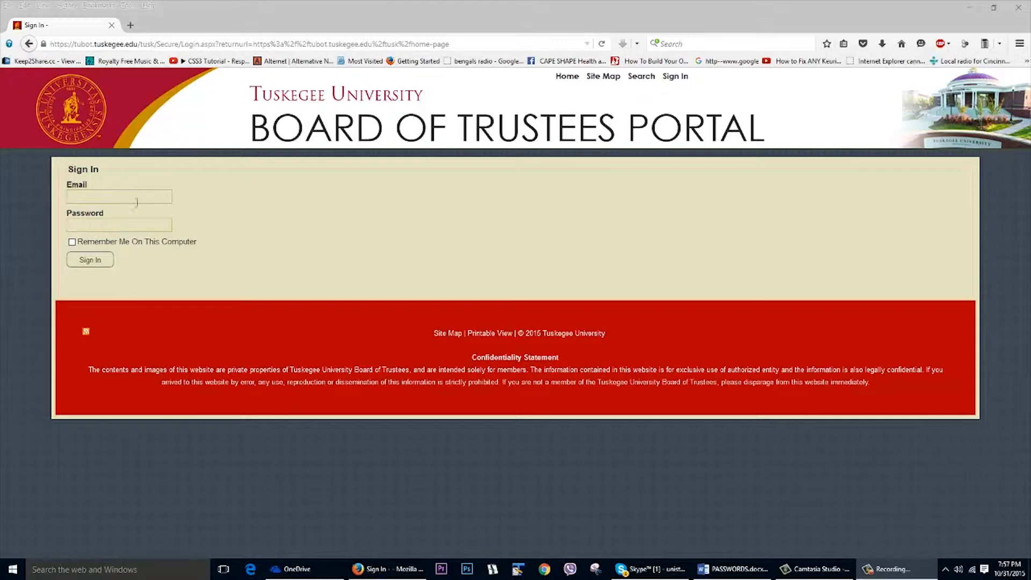
pyautogui.moveTo(459, 167)
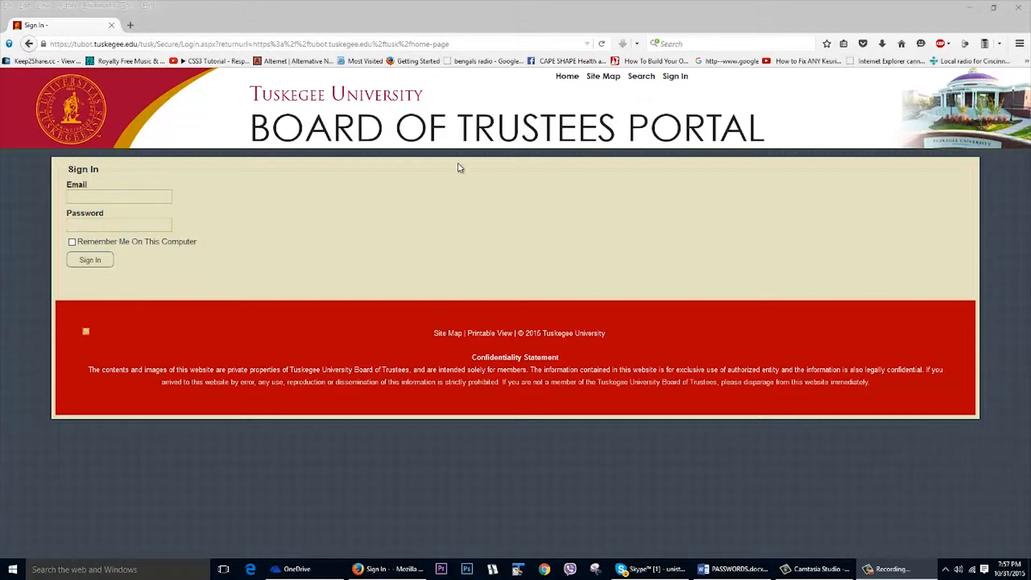
pyautogui.moveTo(442, 350)
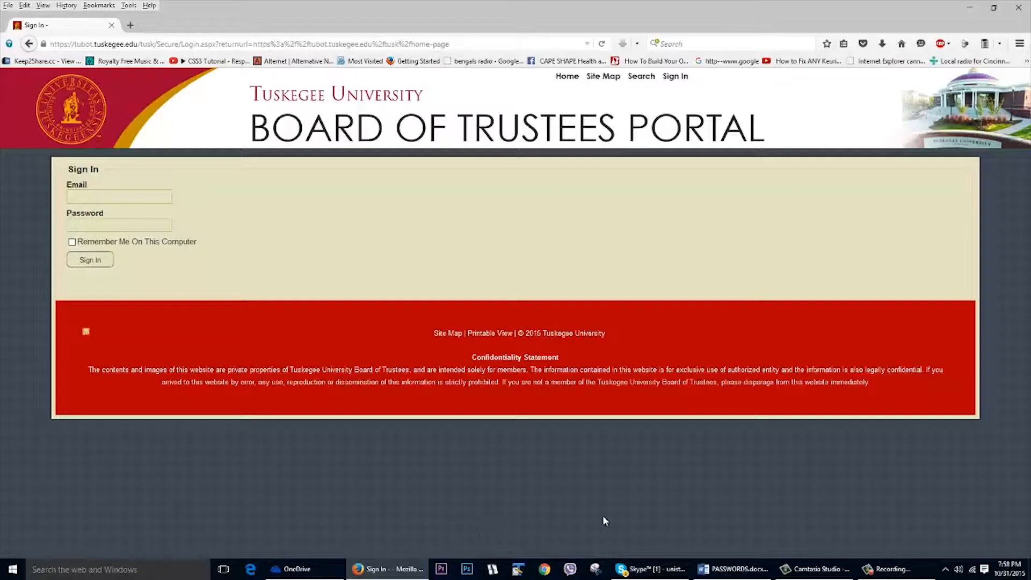
pyautogui.moveTo(650, 456)
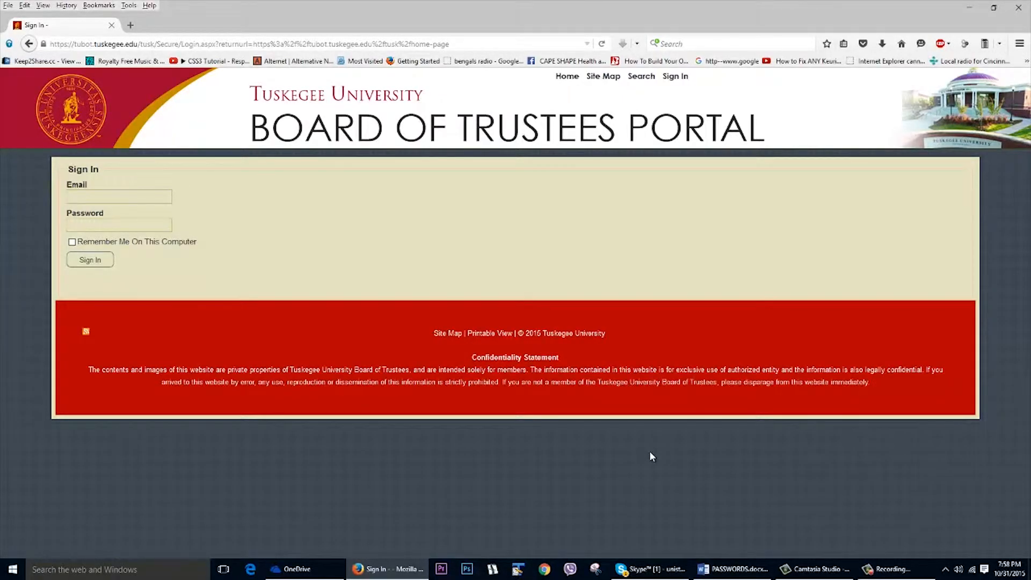
pyautogui.click(118, 195)
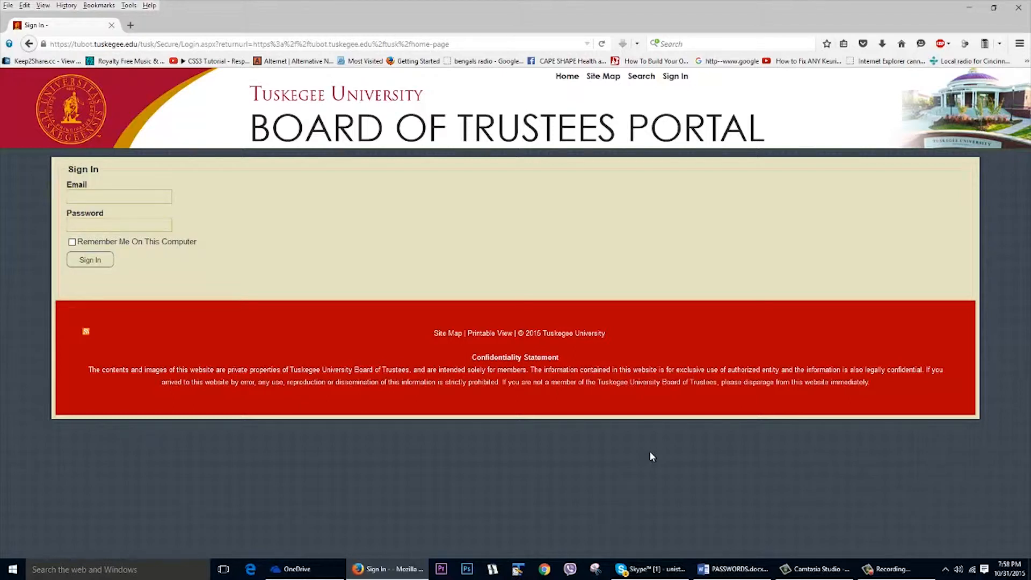
pyautogui.moveTo(731, 569)
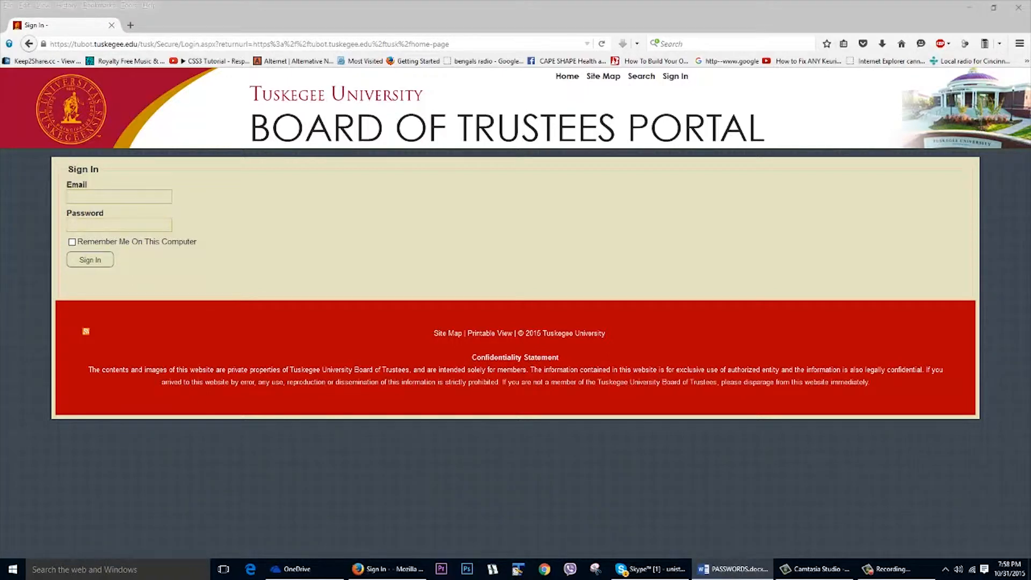
pyautogui.click(703, 570)
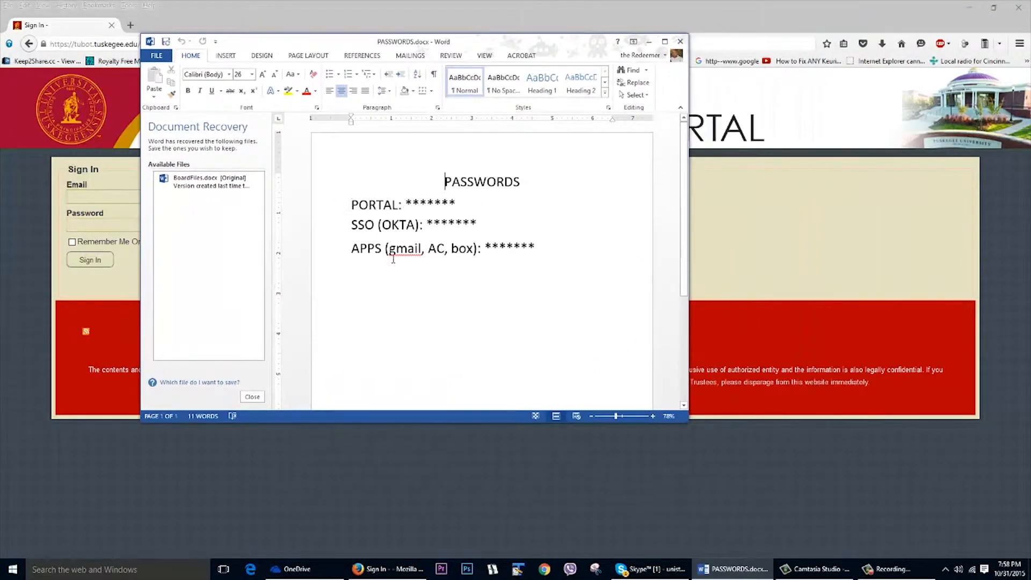
pyautogui.moveTo(483, 224)
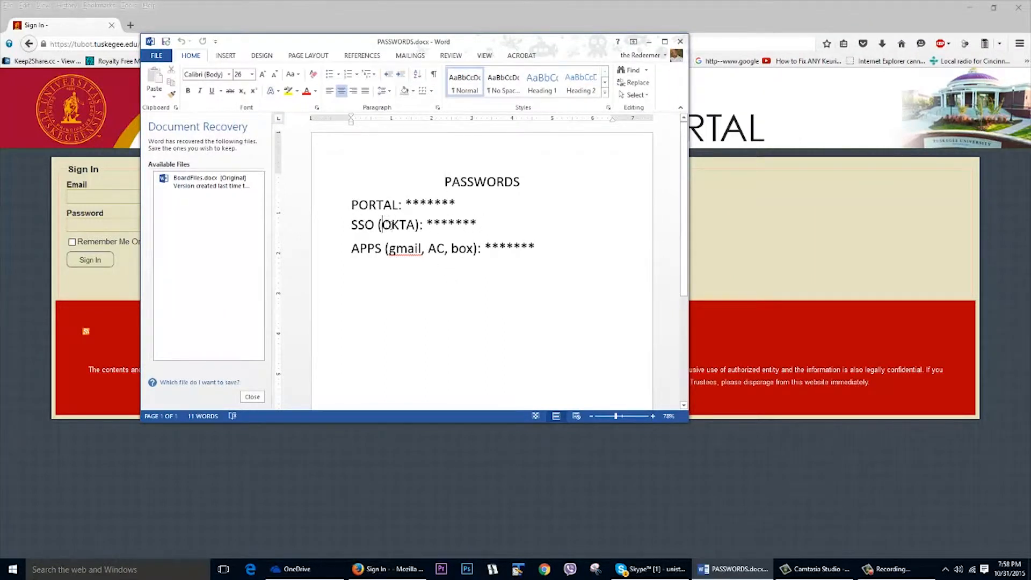
pyautogui.click(381, 248)
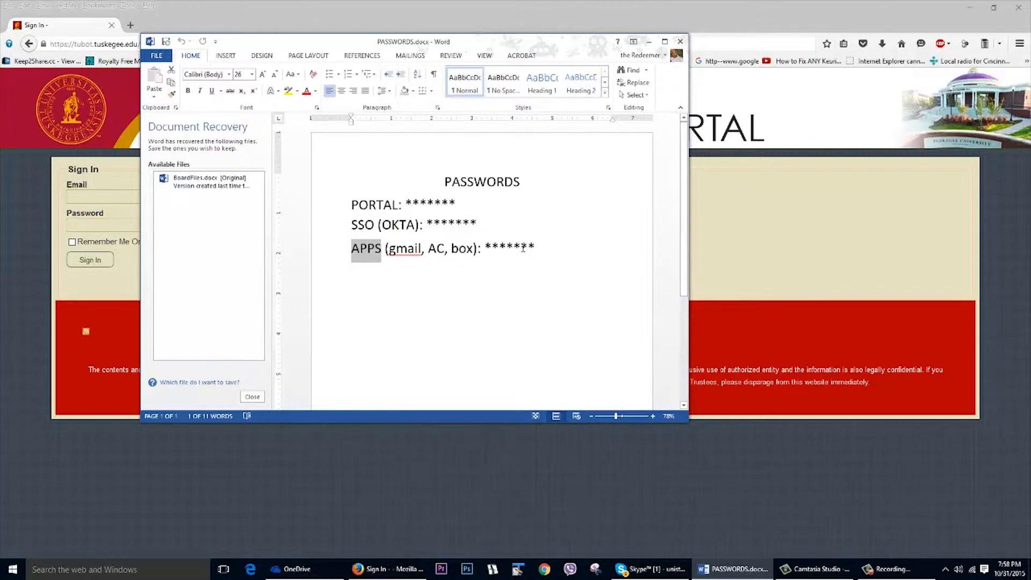
pyautogui.moveTo(473, 221)
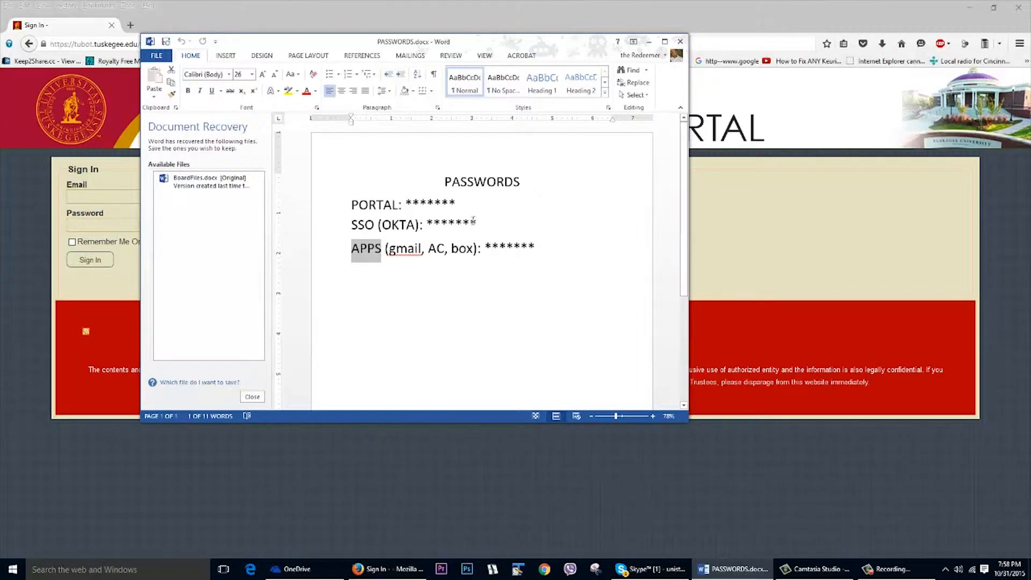
pyautogui.moveTo(361, 207)
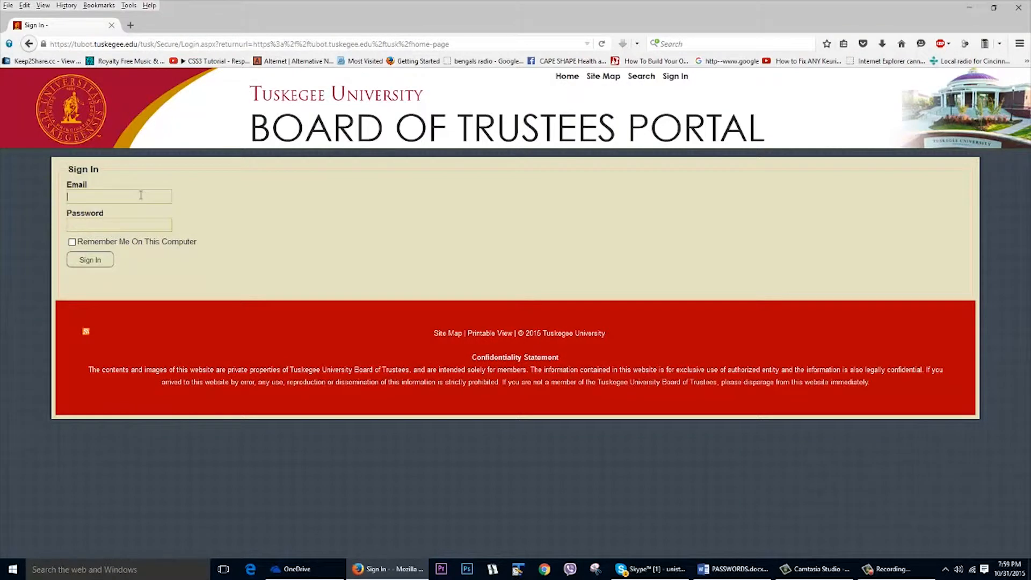
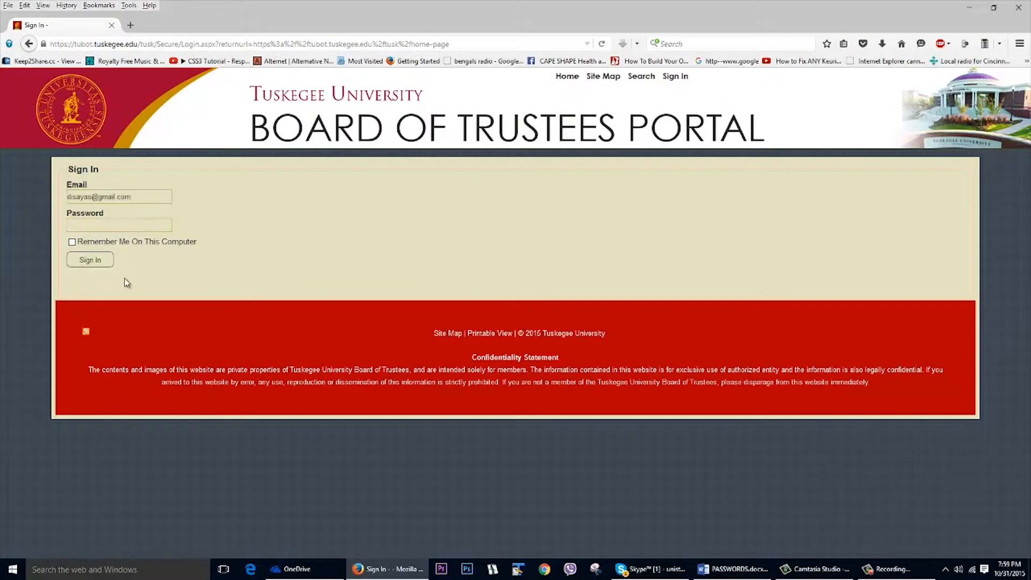
pyautogui.click(118, 224)
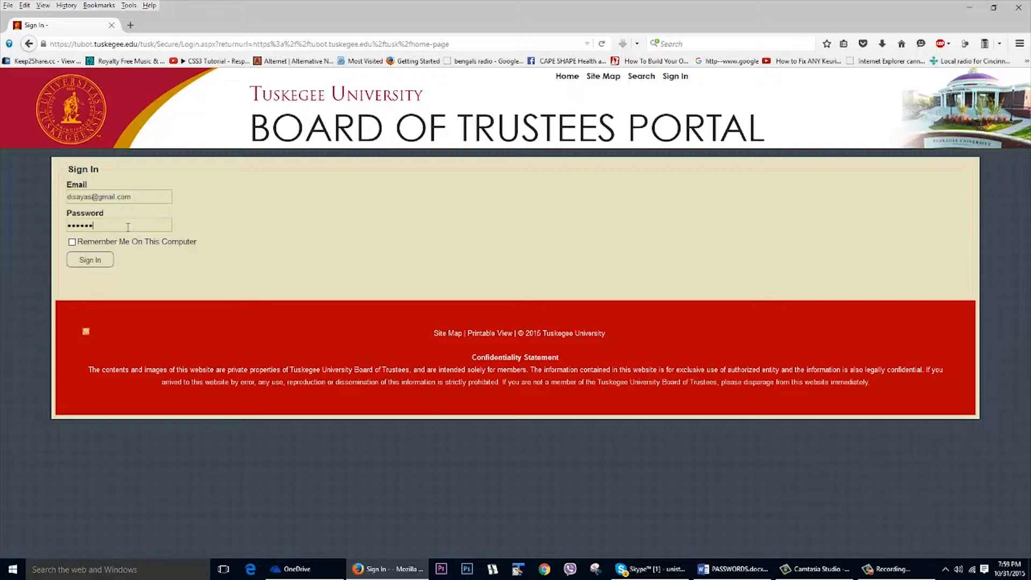
pyautogui.click(90, 259)
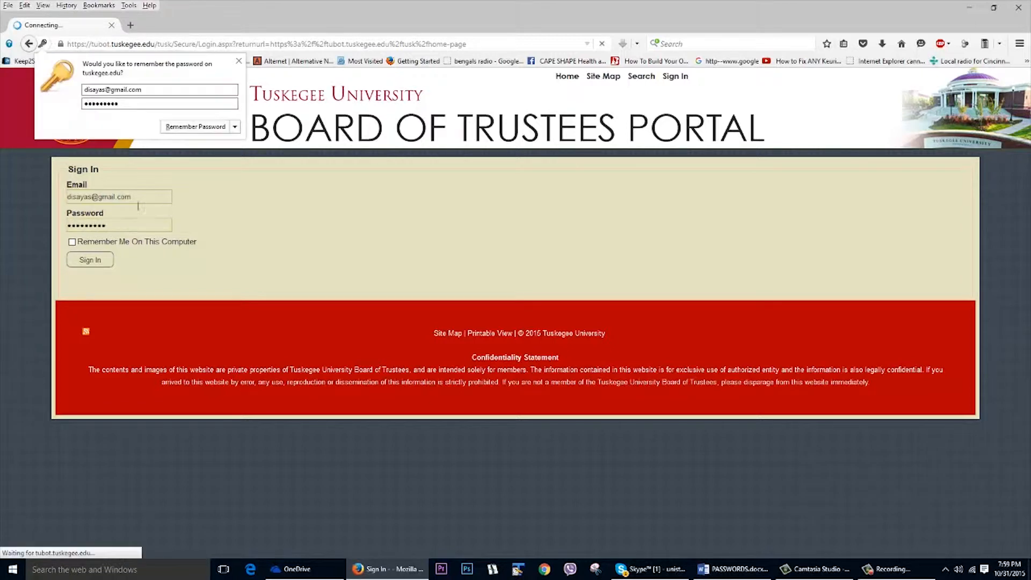
pyautogui.click(89, 259)
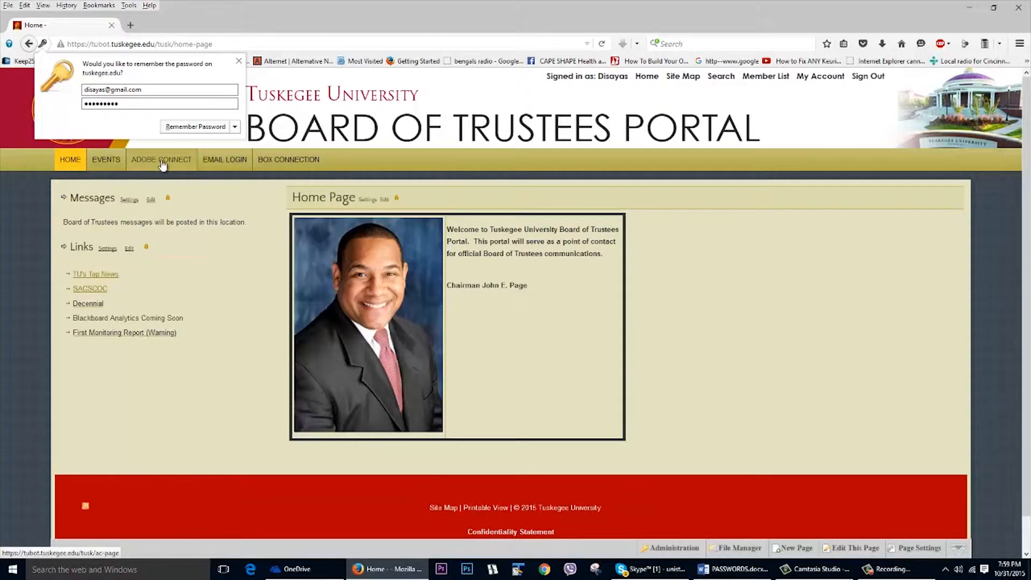
# Launch Adobe Connect from the portal and attempt the Okta sign-in, which fails.
pyautogui.click(161, 159)
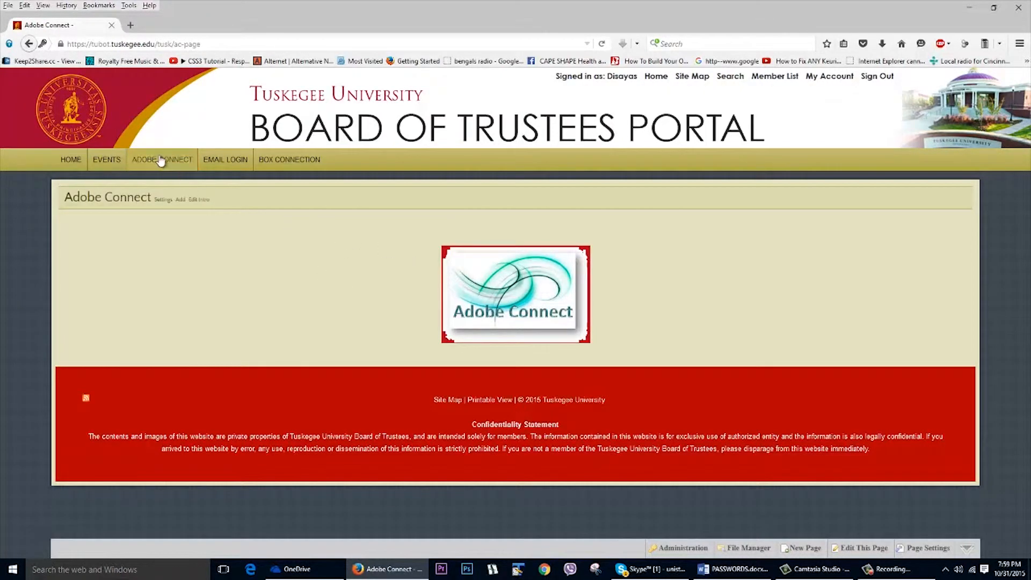
pyautogui.click(514, 293)
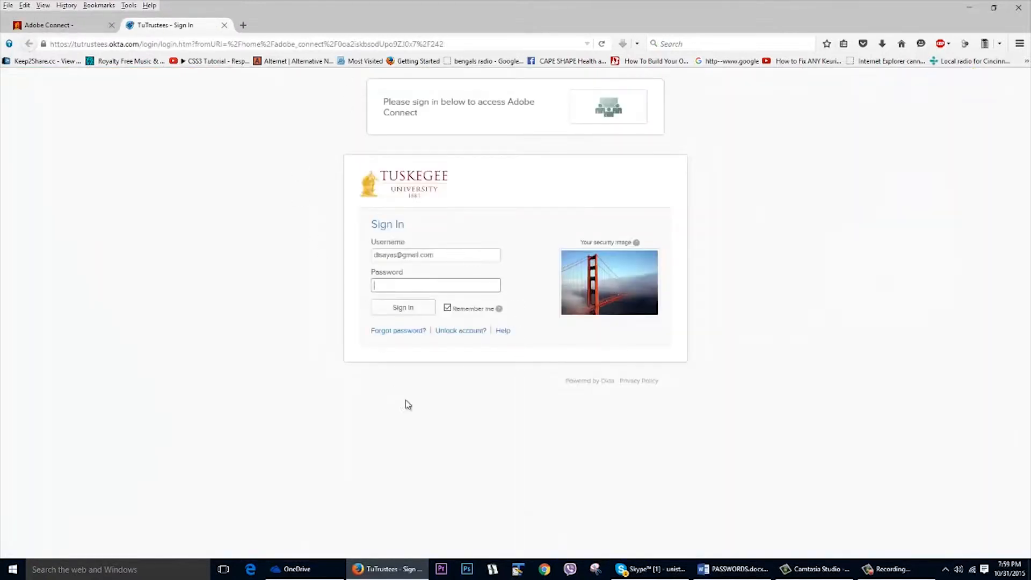
pyautogui.moveTo(328, 171)
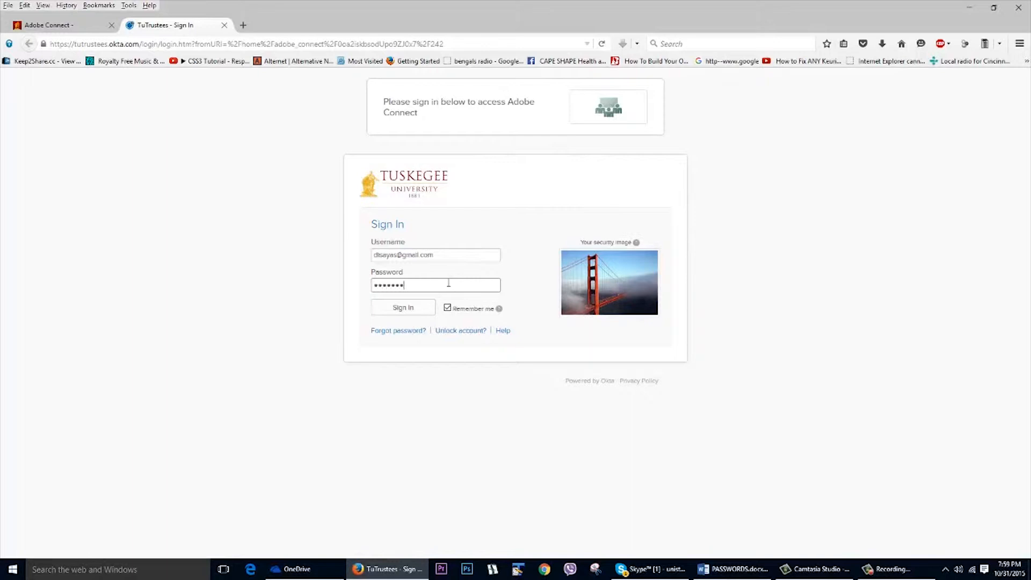
pyautogui.click(402, 307)
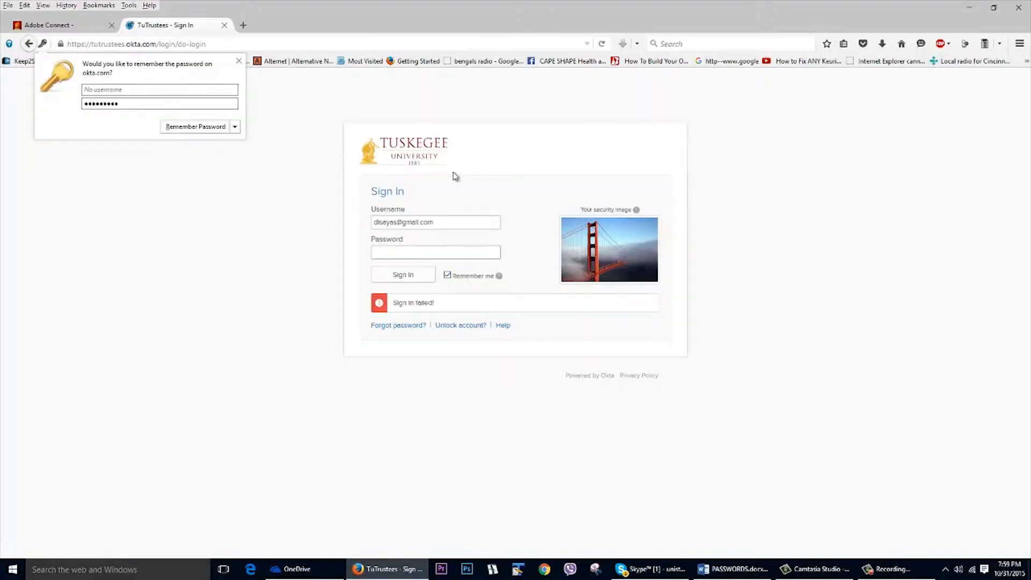
pyautogui.moveTo(393, 304)
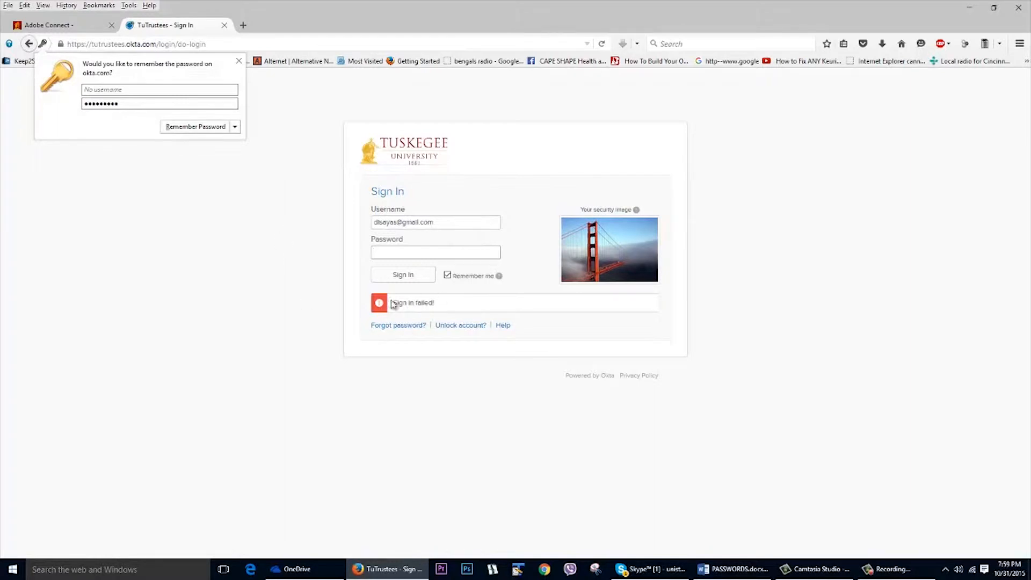
pyautogui.moveTo(476, 108)
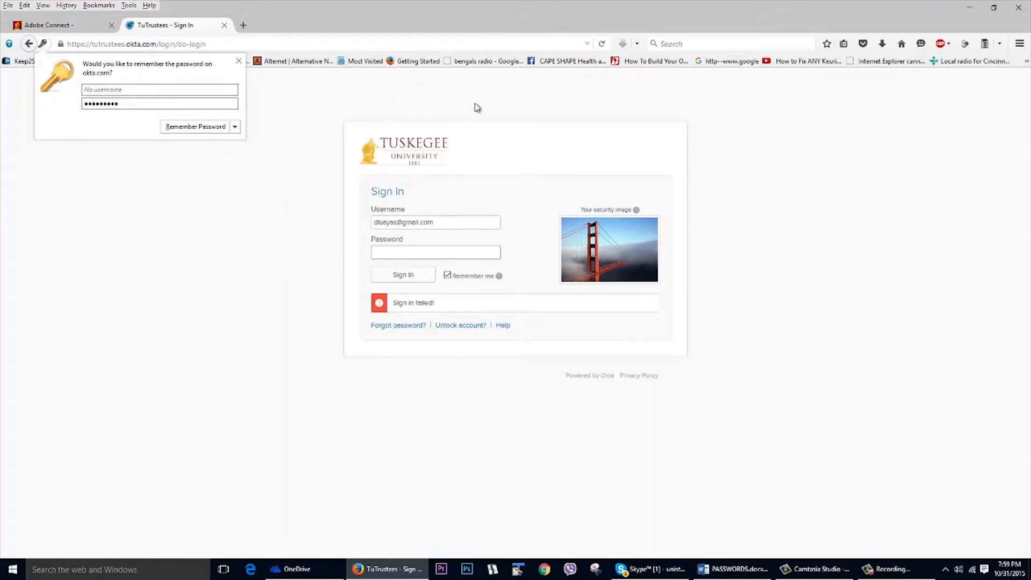
# Decline saving the password and begin re-entering the Okta password.
pyautogui.click(434, 251)
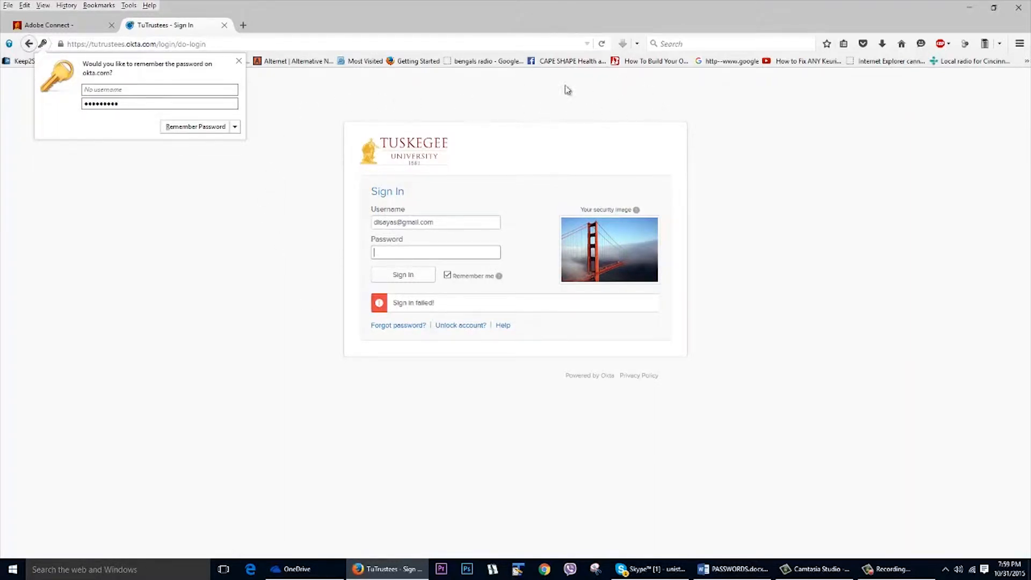
pyautogui.moveTo(309, 130)
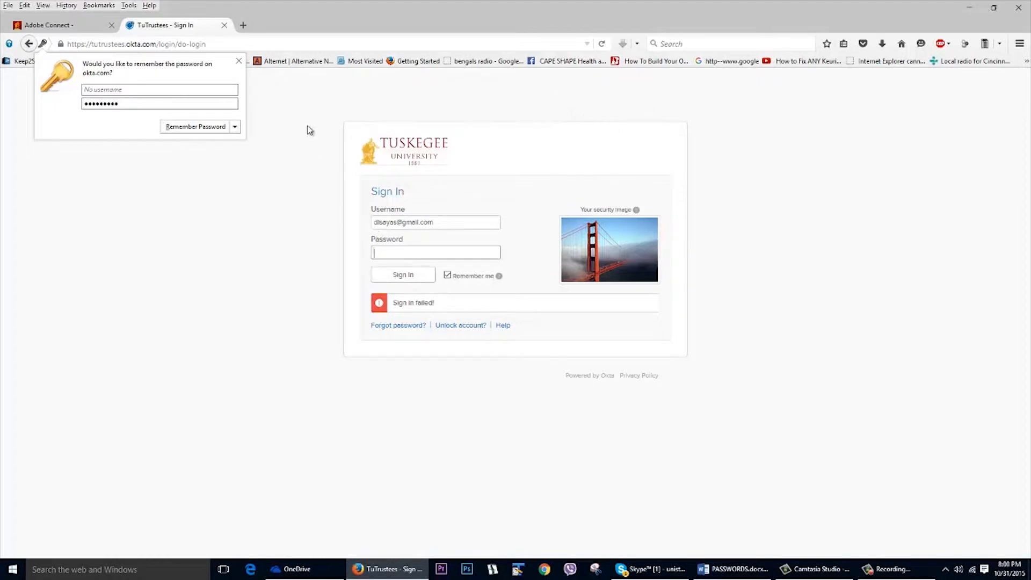
pyautogui.moveTo(590, 372)
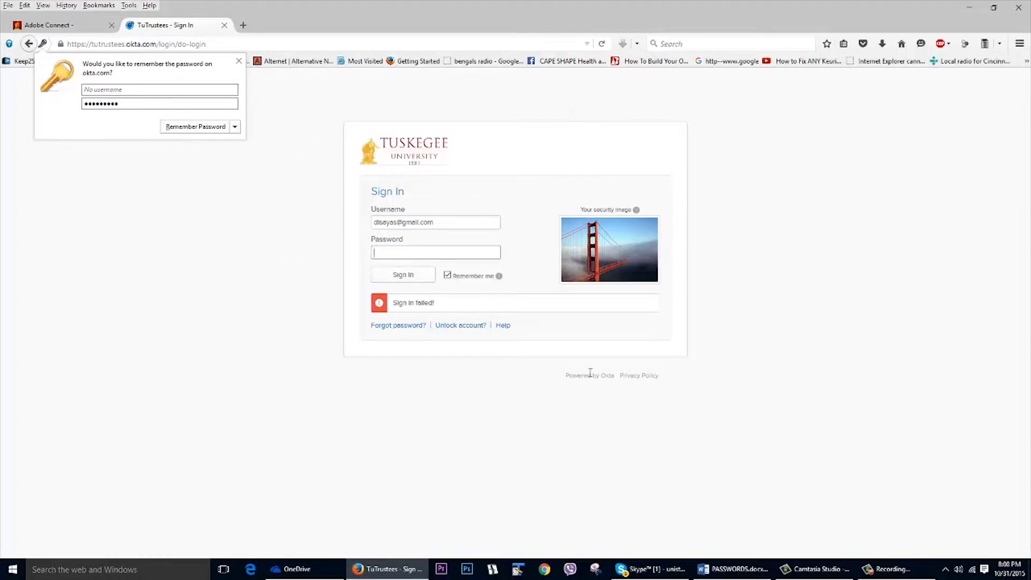
pyautogui.click(238, 62)
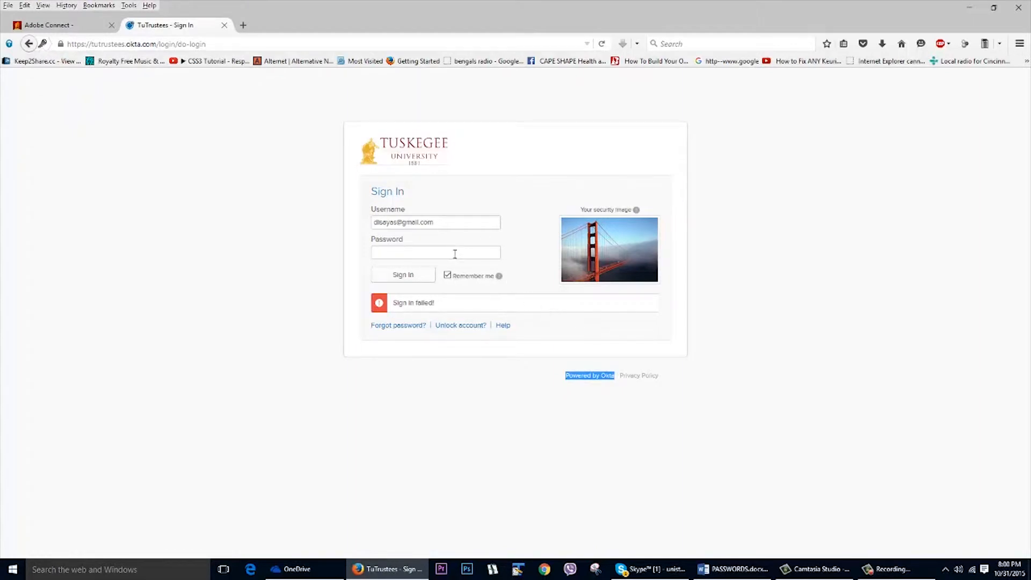
pyautogui.moveTo(406, 268)
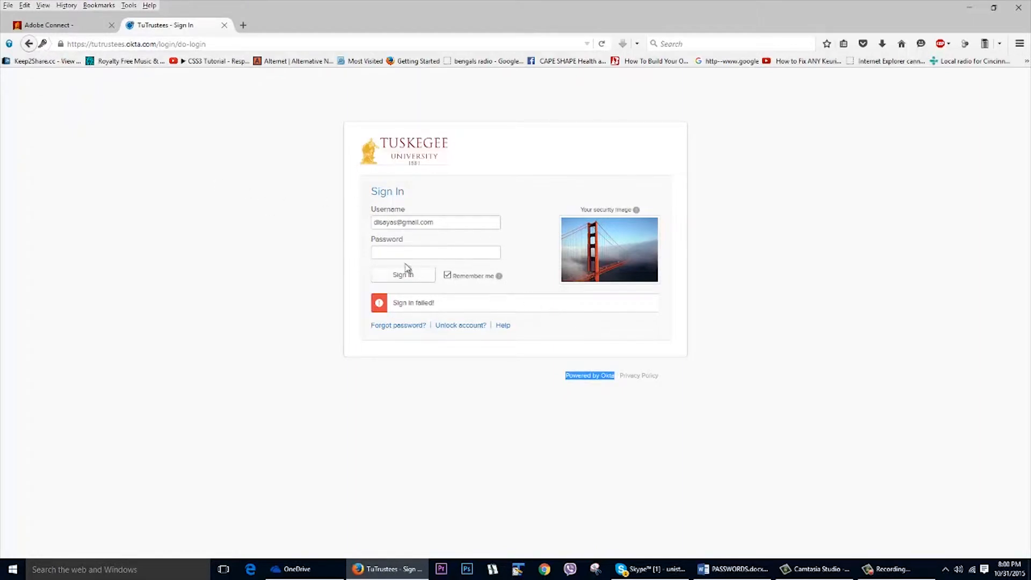
pyautogui.click(435, 252)
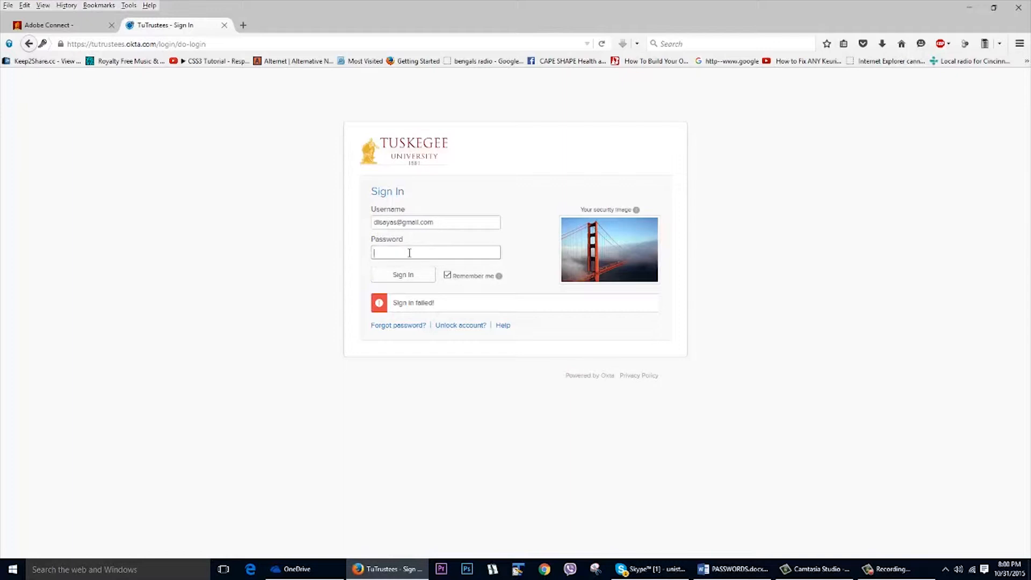
pyautogui.write('•••')
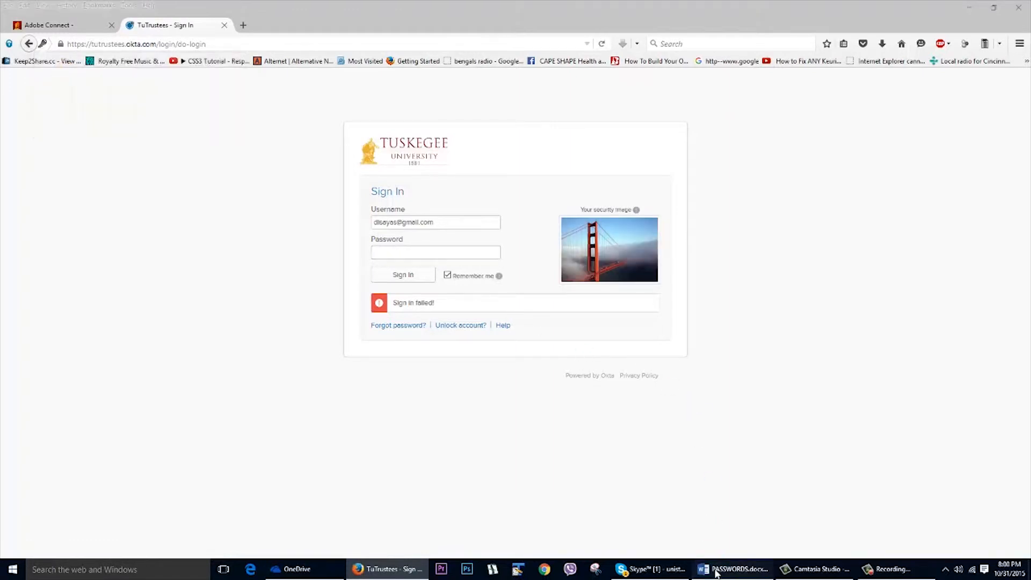
# Copy the Okta password from the passwords document and sign in to the TuTrustees Okta home.
pyautogui.click(732, 569)
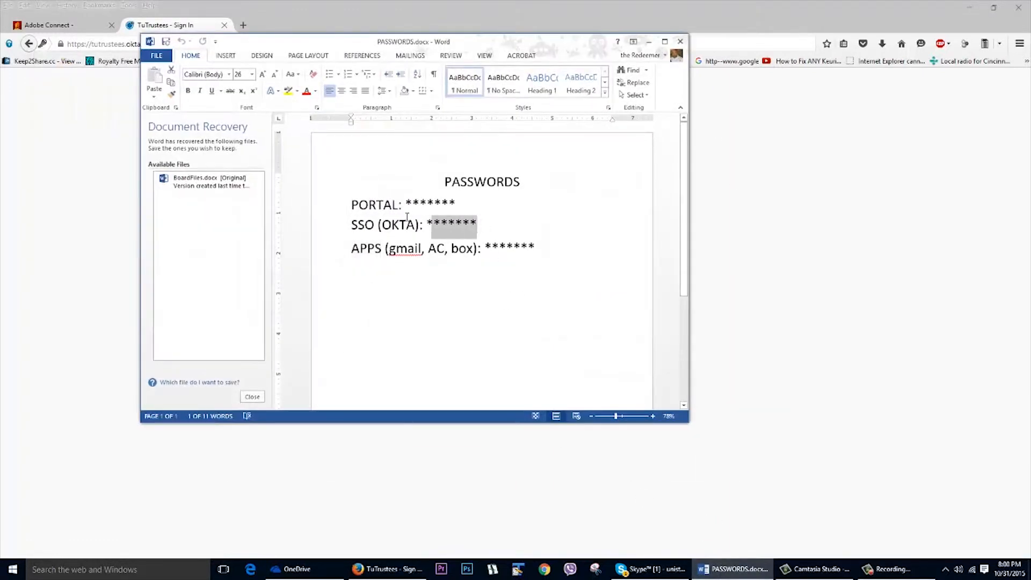
pyautogui.tripleClick(387, 224)
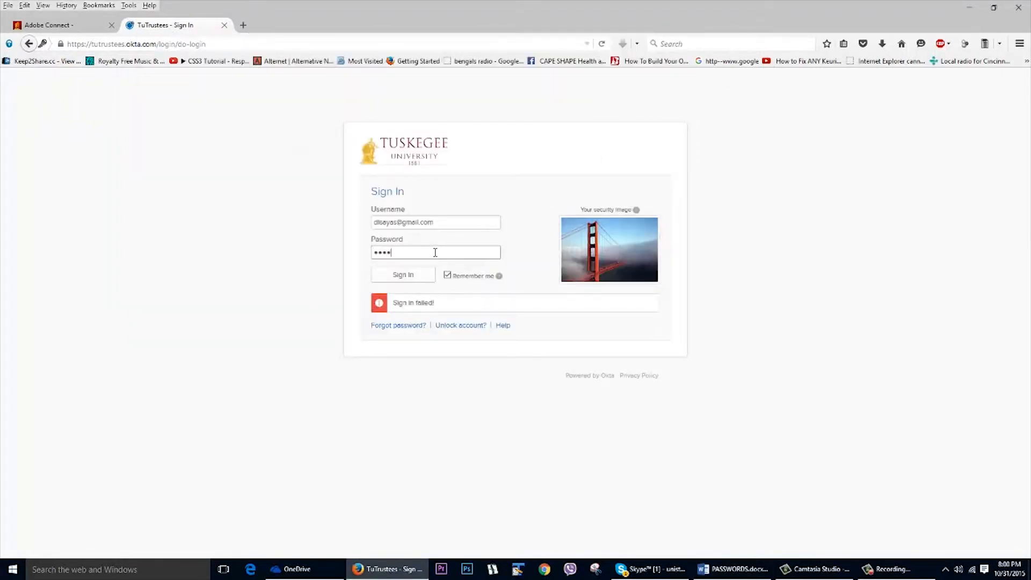
pyautogui.write('•')
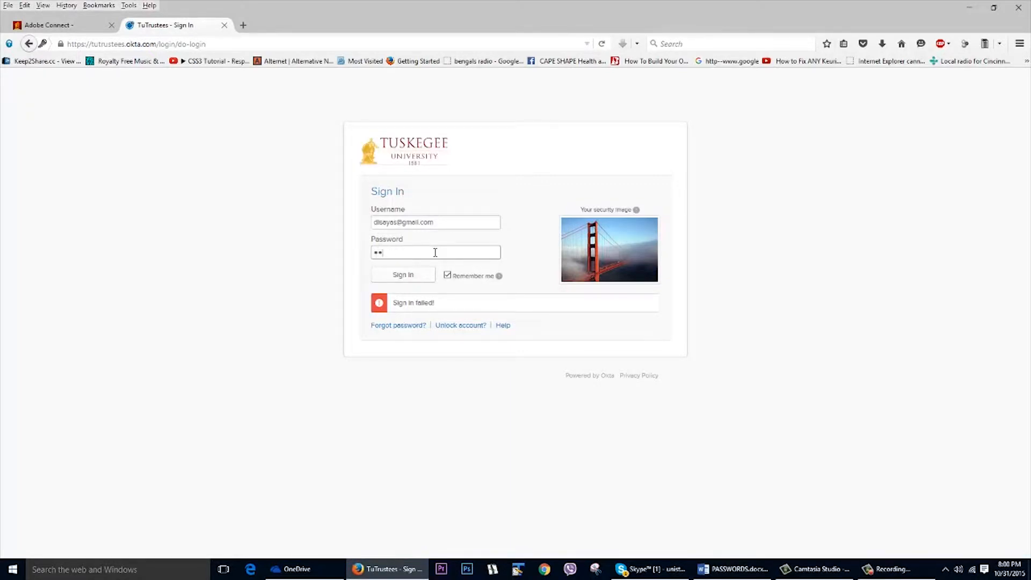
pyautogui.write('password')
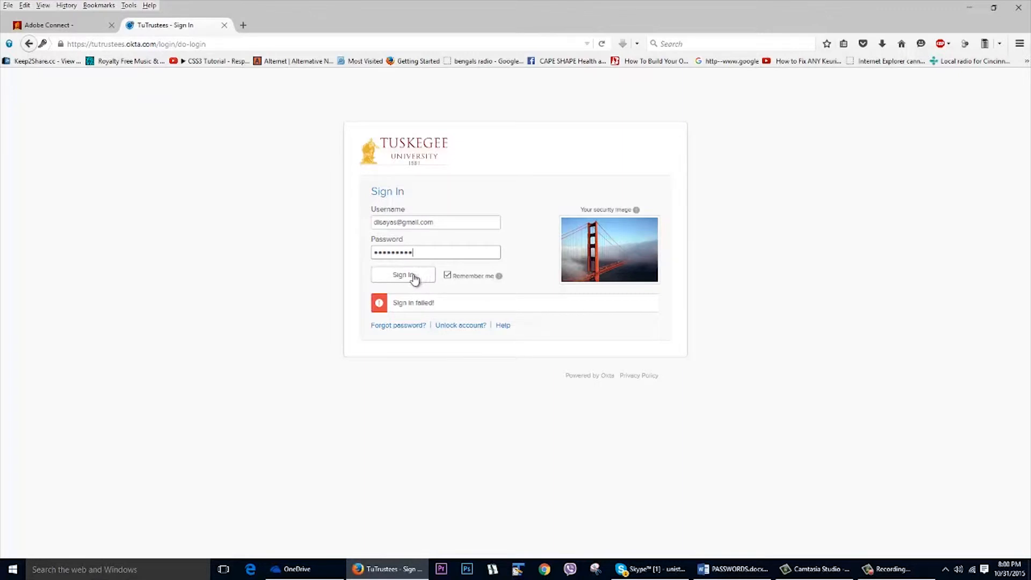
pyautogui.moveTo(403, 276)
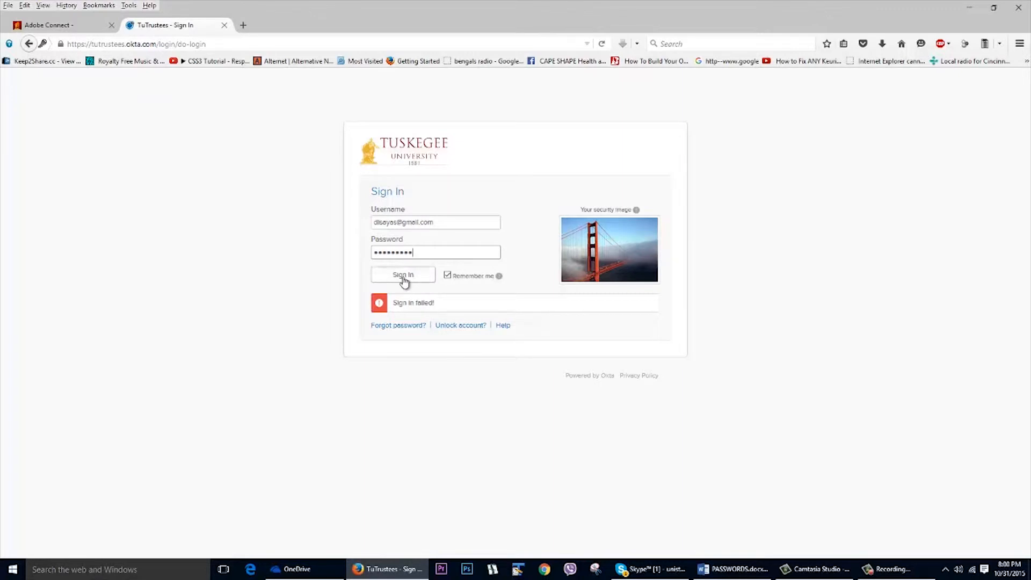
pyautogui.click(403, 275)
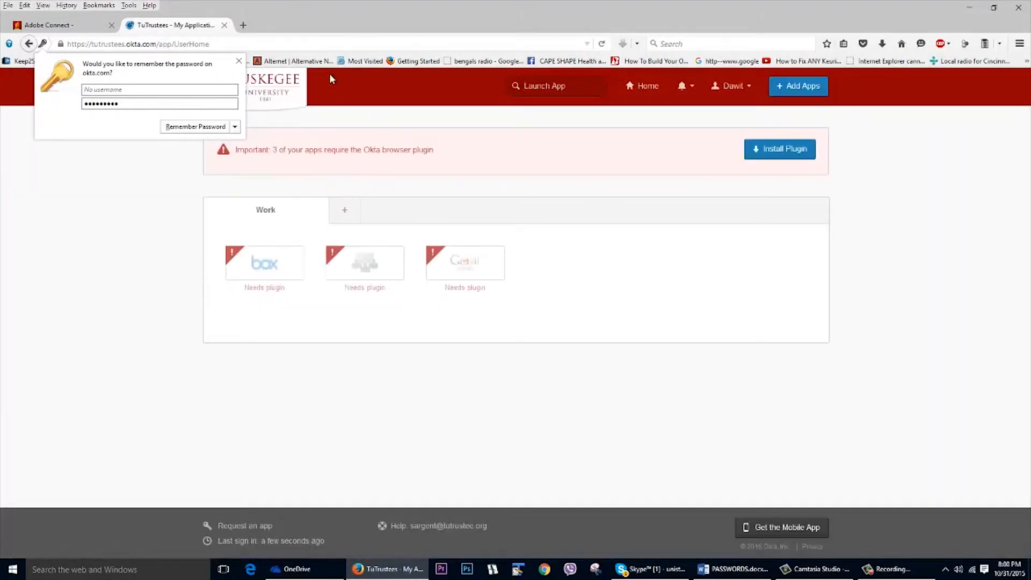
# Decline saving the password and start the Okta browser plugin install from the warning banner.
pyautogui.click(238, 60)
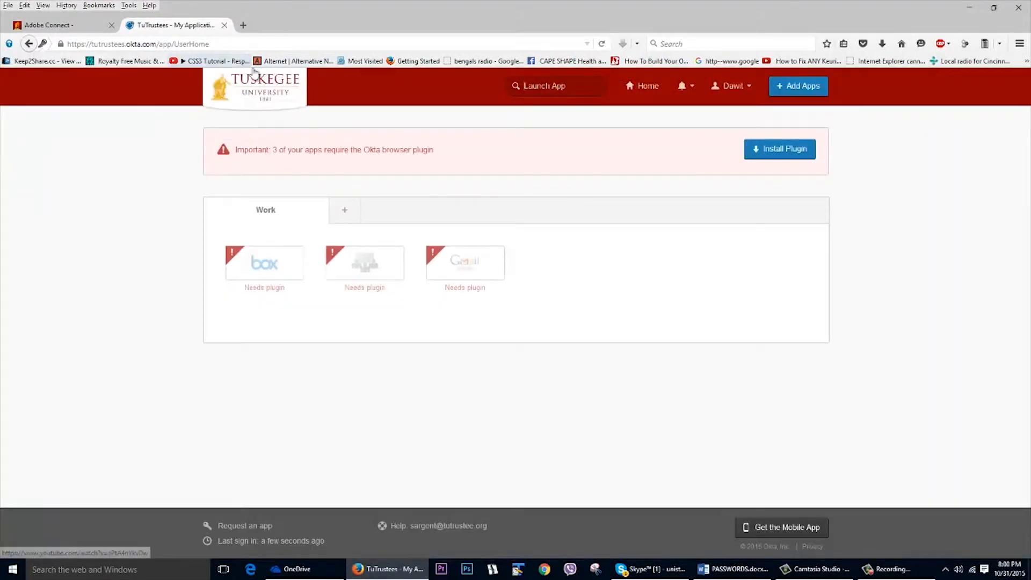
pyautogui.moveTo(644, 170)
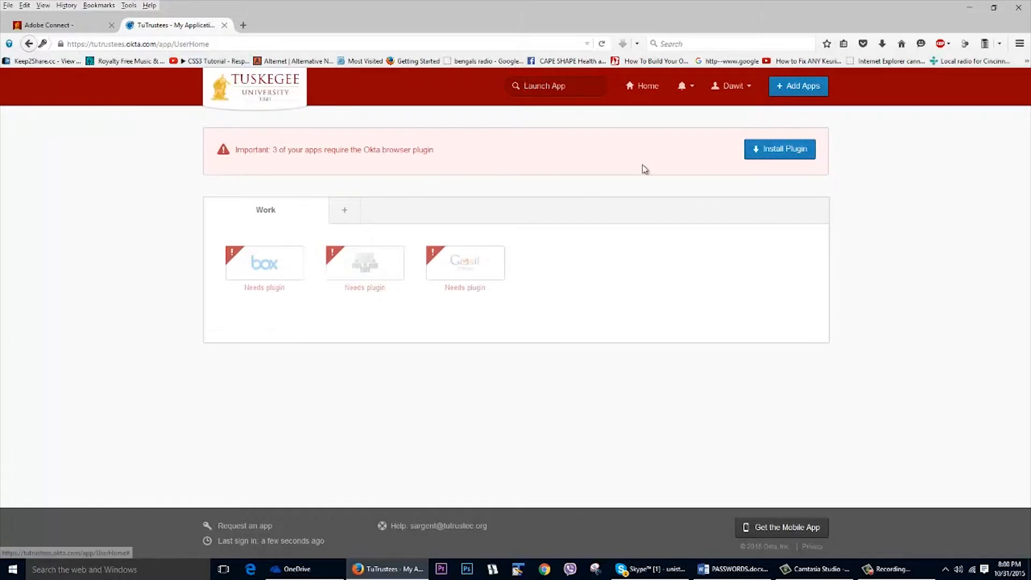
pyautogui.moveTo(798, 162)
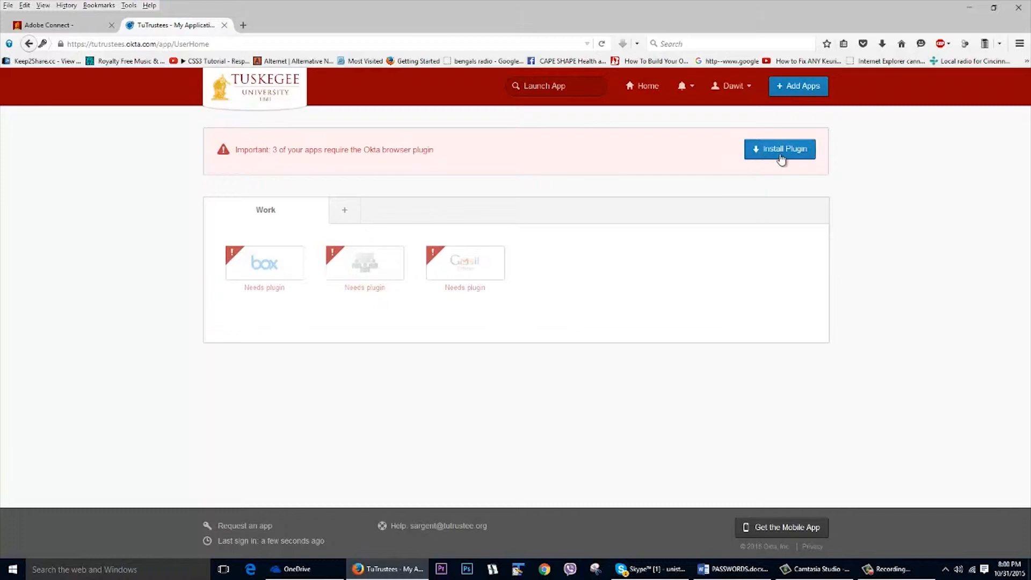
pyautogui.moveTo(313, 153)
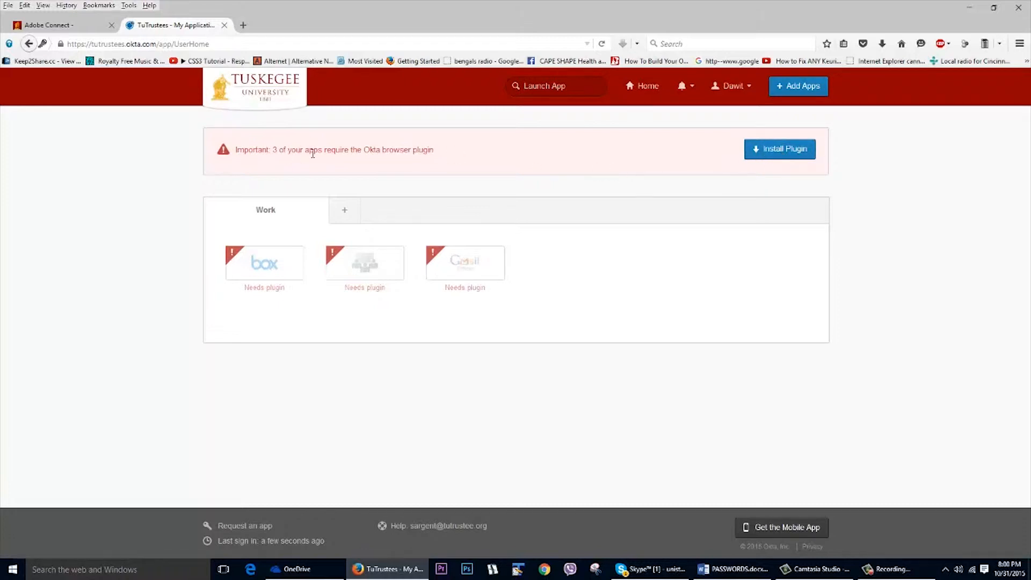
pyautogui.moveTo(264, 261)
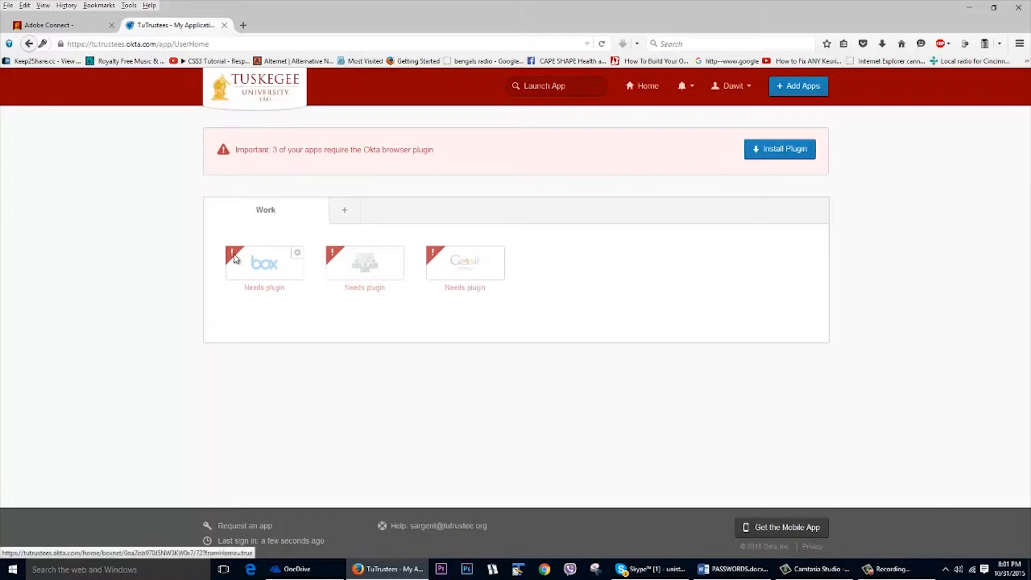
pyautogui.moveTo(465, 266)
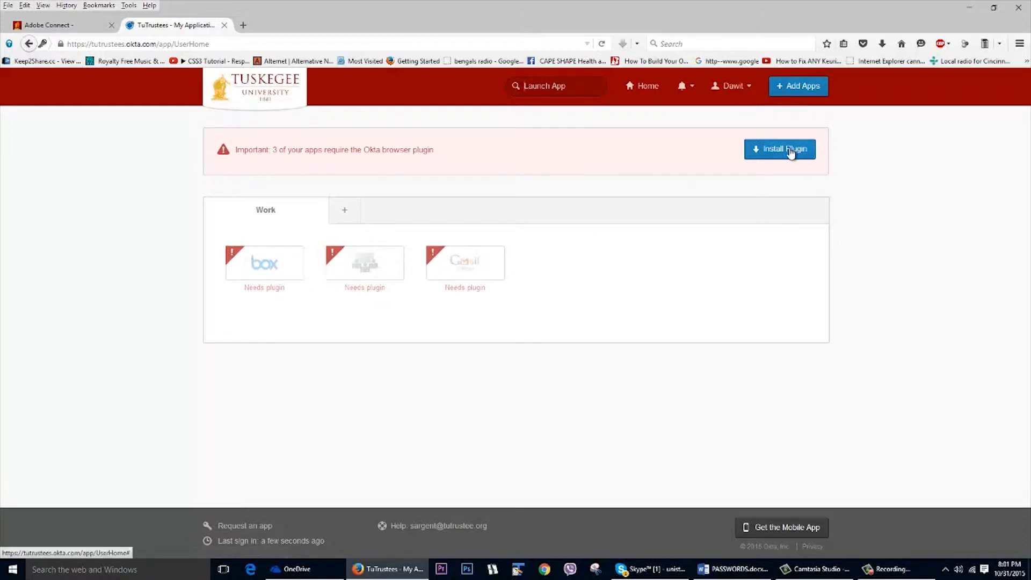
pyautogui.click(780, 148)
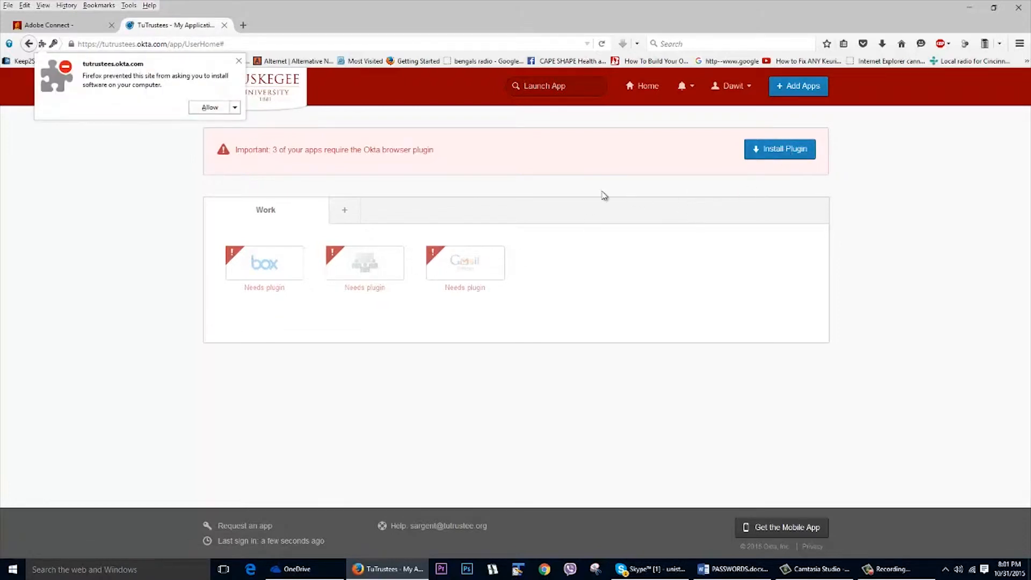
pyautogui.moveTo(172, 56)
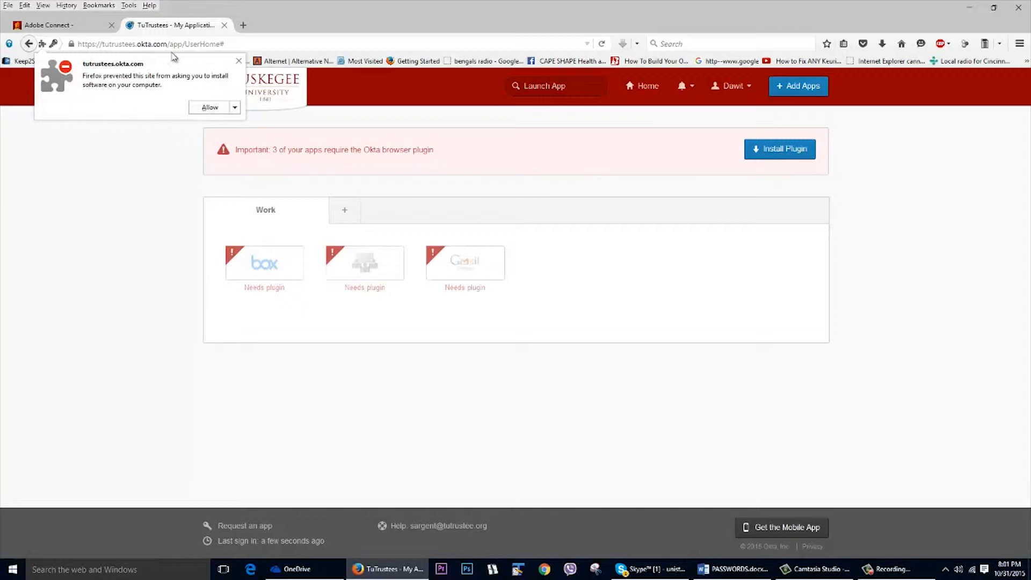
pyautogui.moveTo(171, 114)
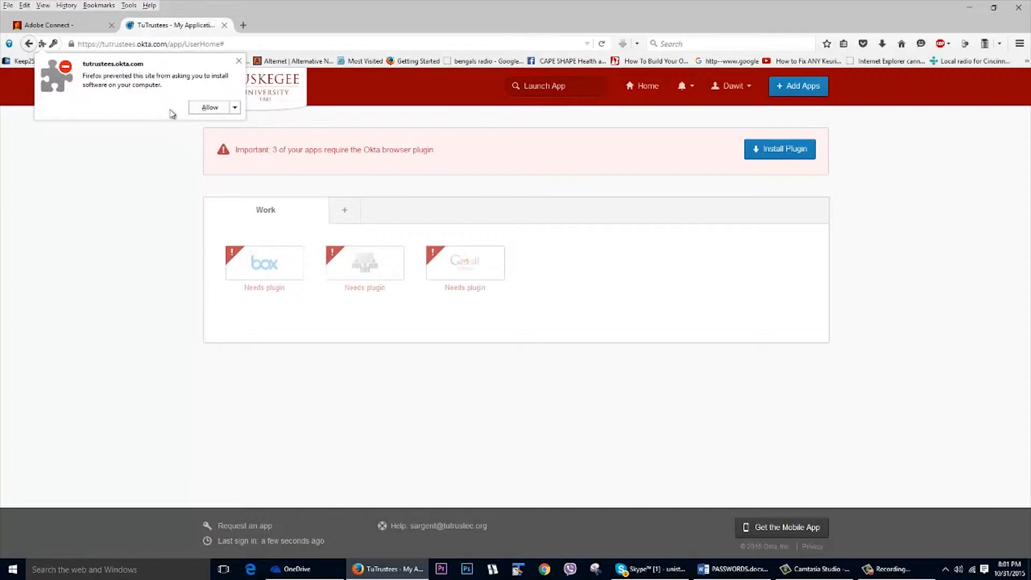
pyautogui.moveTo(199, 117)
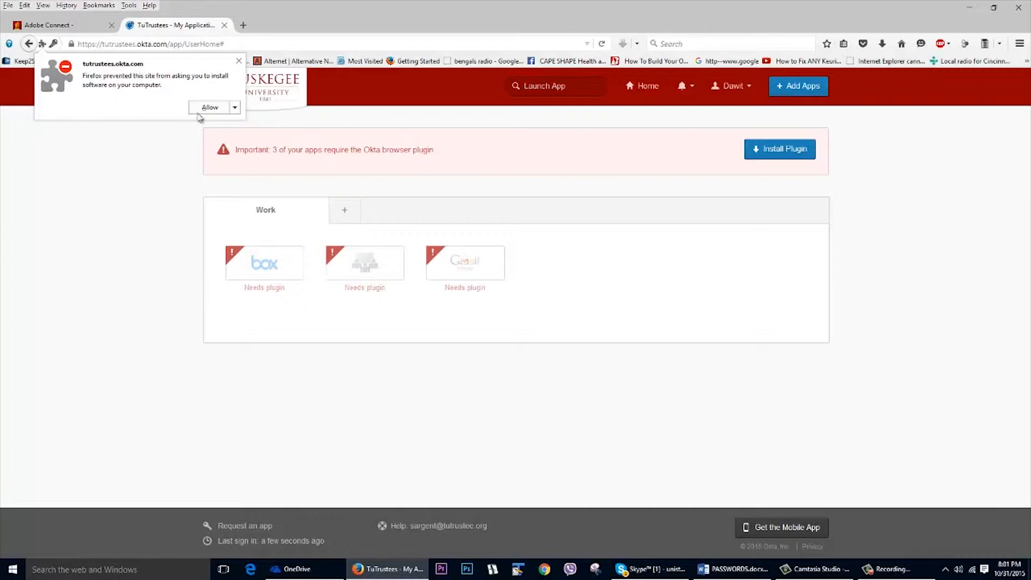
pyautogui.moveTo(155, 102)
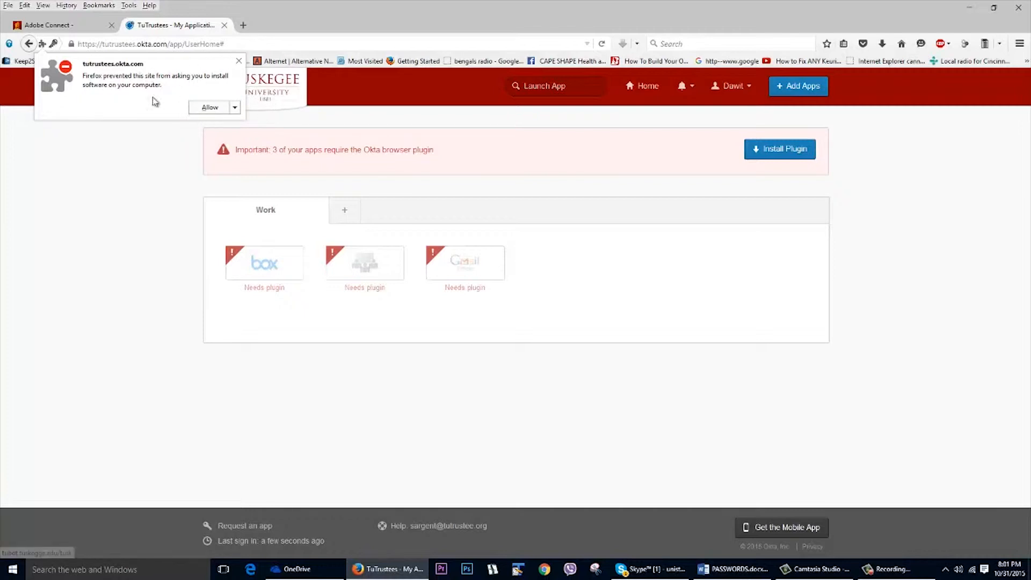
pyautogui.moveTo(210, 113)
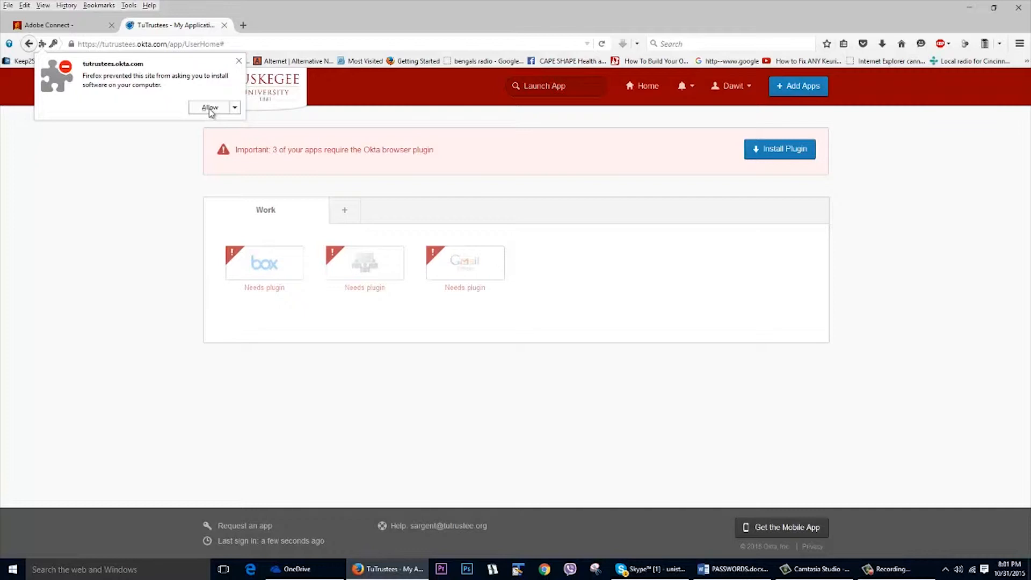
# Allow and install the Okta Secure Web Authentication plug-in, then dismiss its success notice.
pyautogui.click(210, 107)
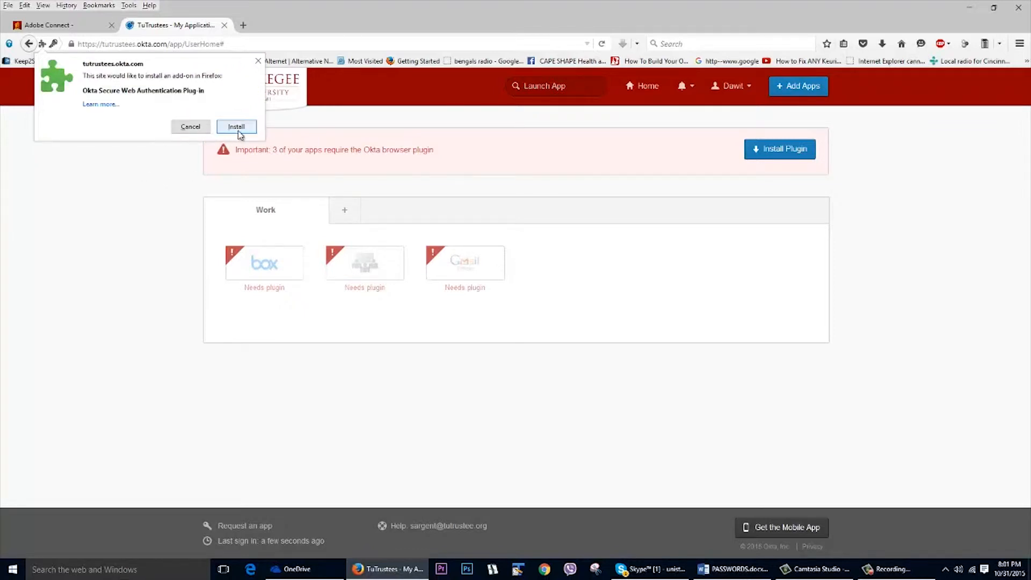
pyautogui.click(235, 127)
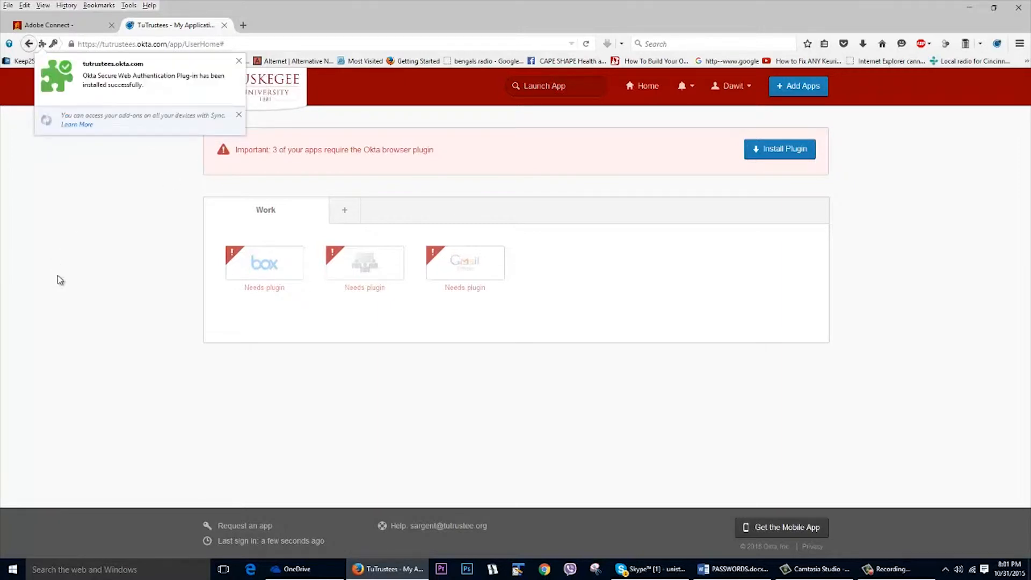
pyautogui.moveTo(121, 87)
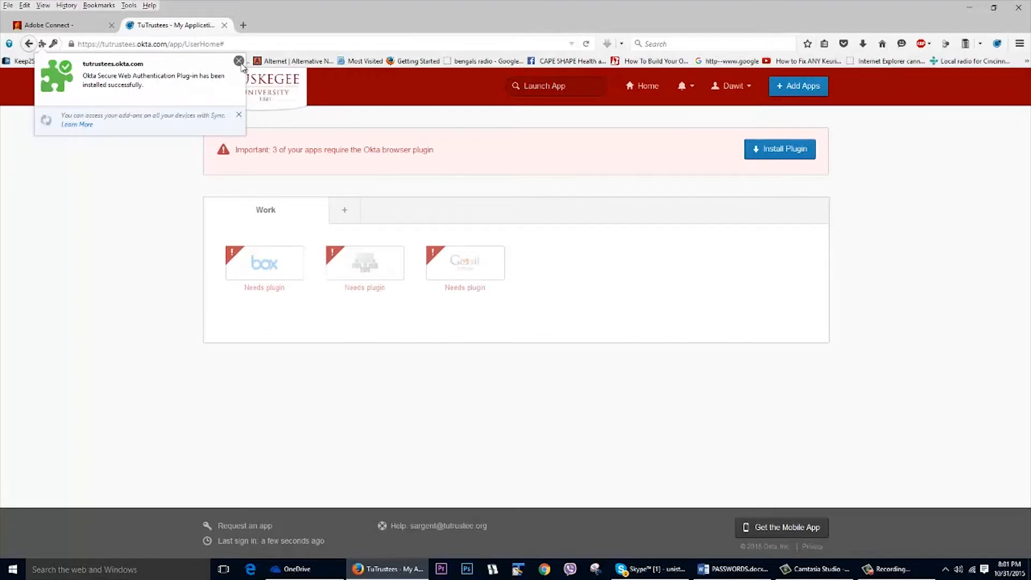
pyautogui.click(238, 60)
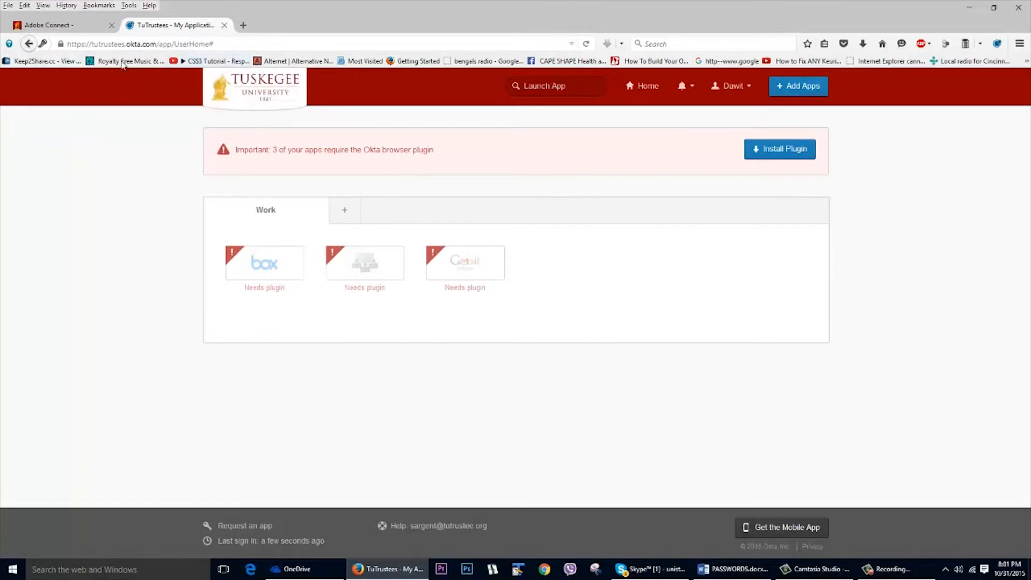
pyautogui.moveTo(462, 245)
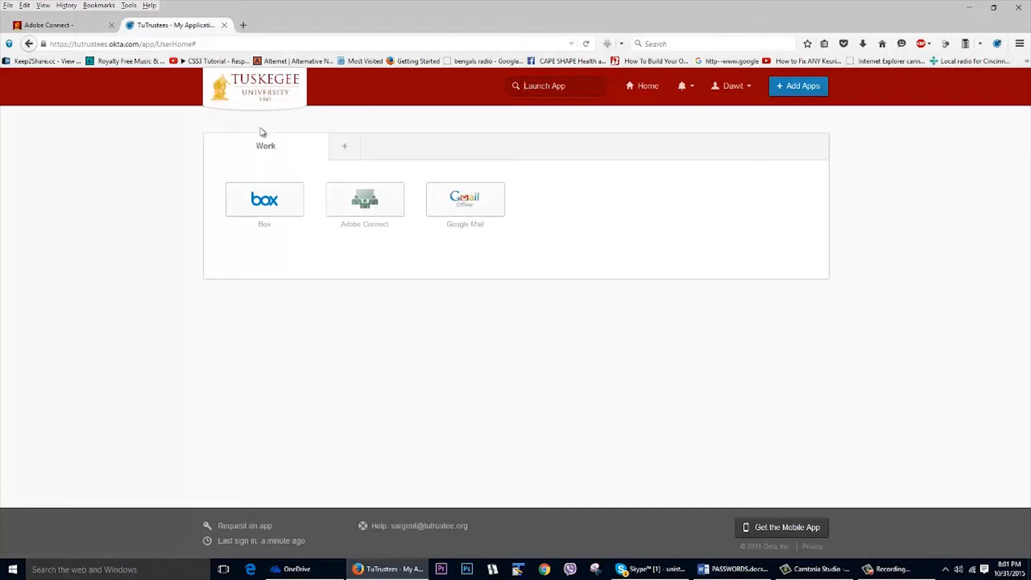
pyautogui.moveTo(264, 199)
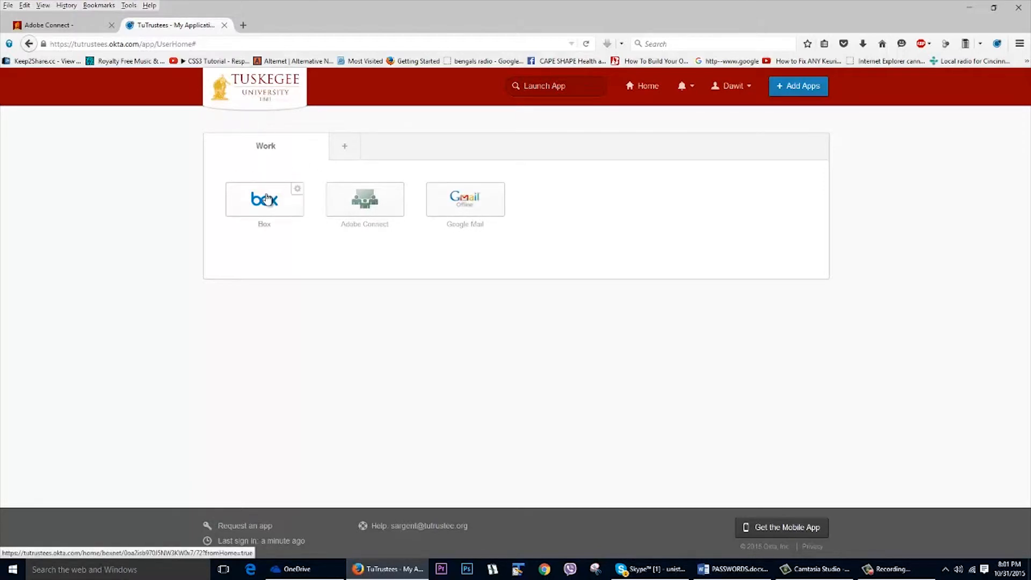
# Launch Box from the refreshed Okta dashboard now free of plugin warnings.
pyautogui.click(264, 199)
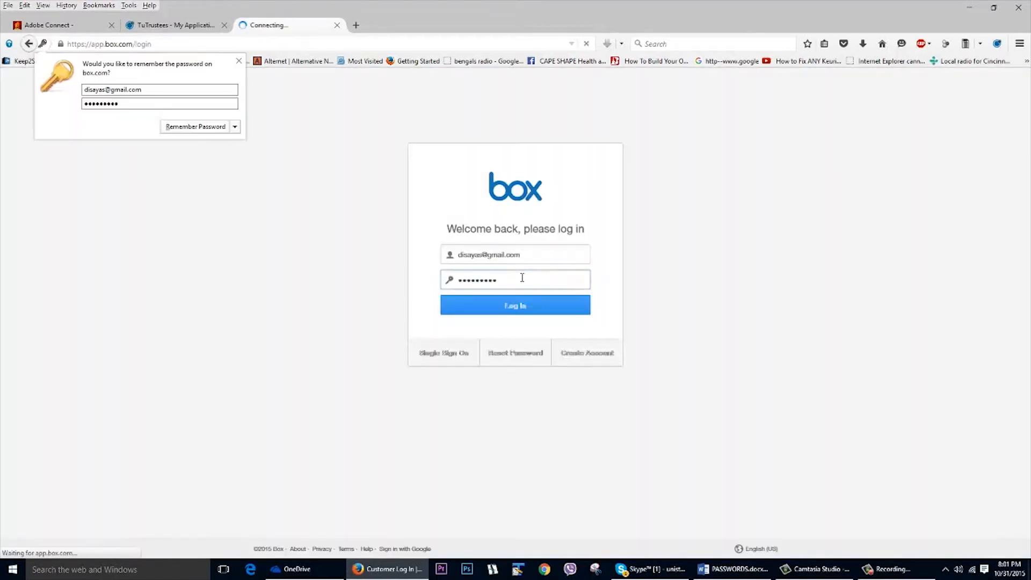
# Let Box sign in automatically to the all-files home, then return to the portal's Adobe Connect page.
pyautogui.click(514, 305)
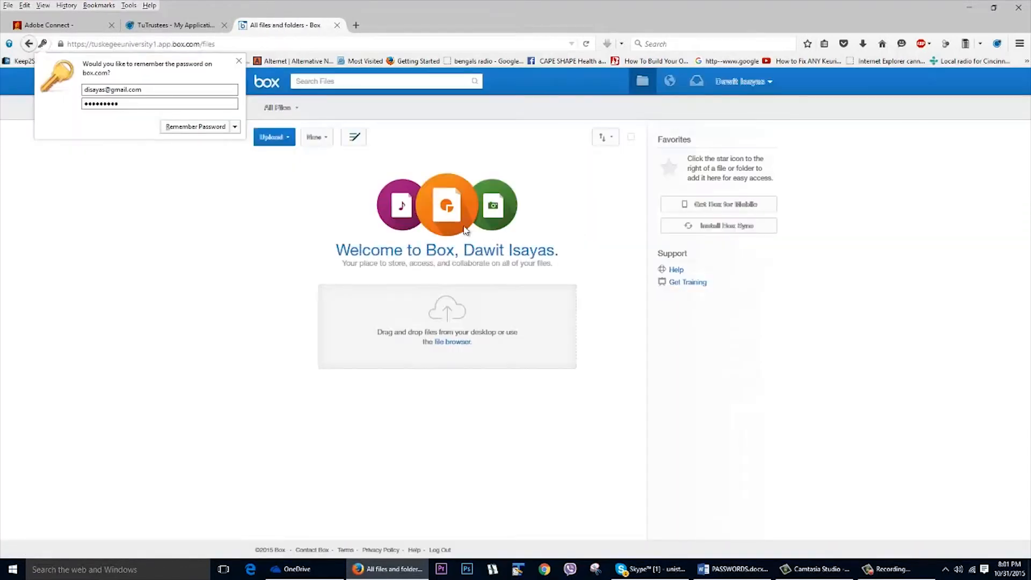
pyautogui.moveTo(276, 66)
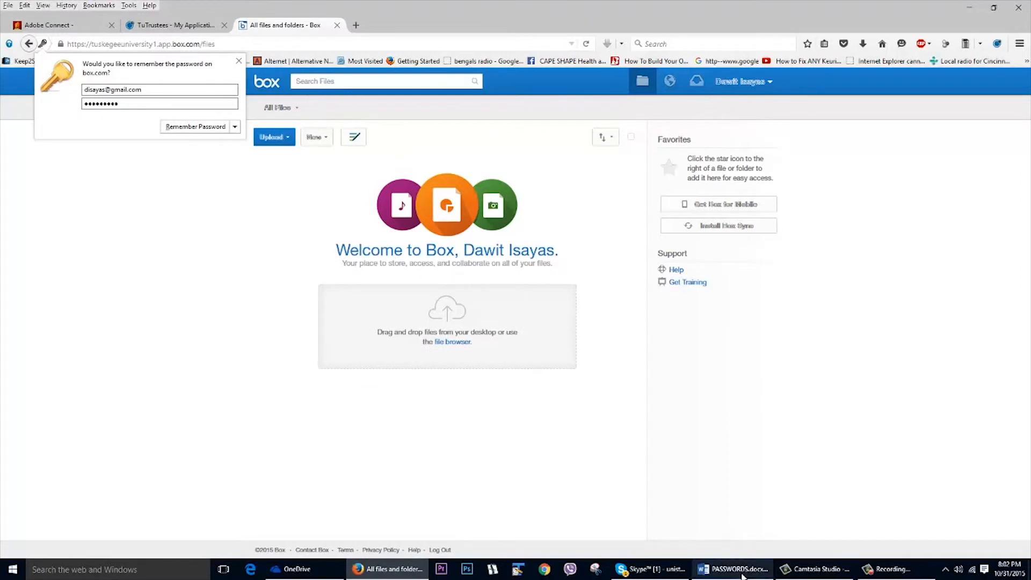
pyautogui.click(732, 569)
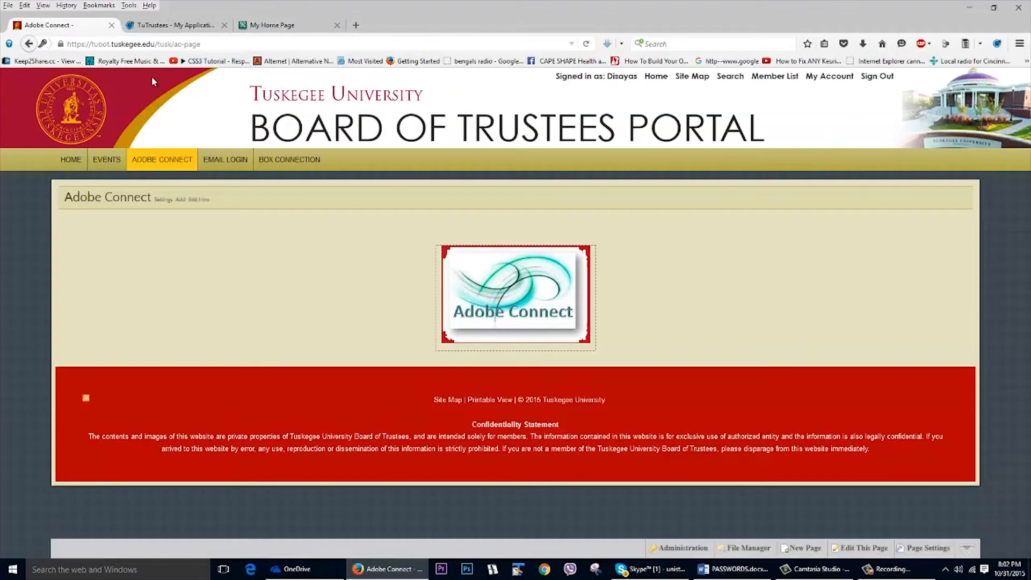
# Launch Google Mail from the Okta dashboard and sign in to the inbox with the pre-filled Google credentials.
pyautogui.click(171, 25)
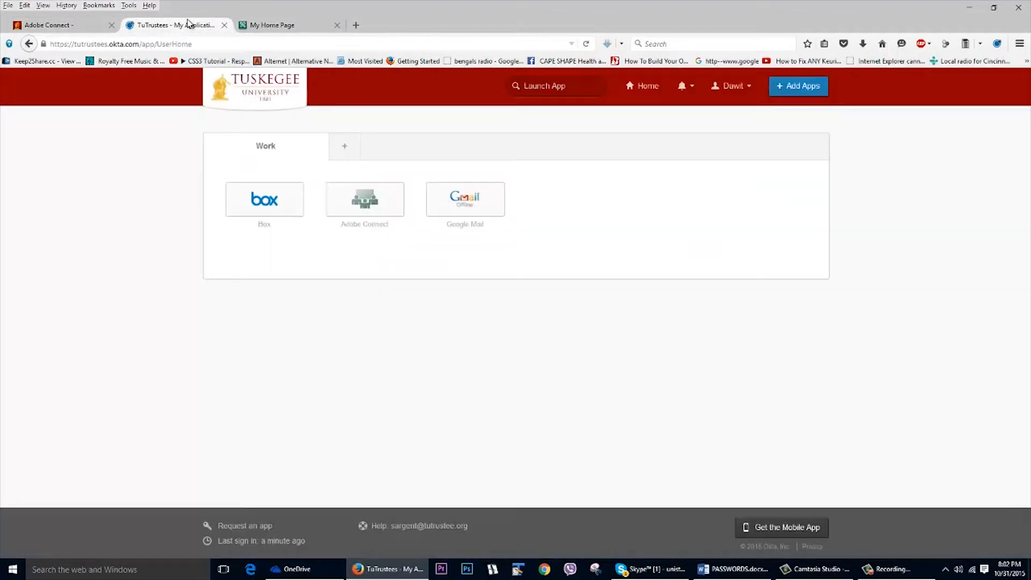
pyautogui.click(464, 198)
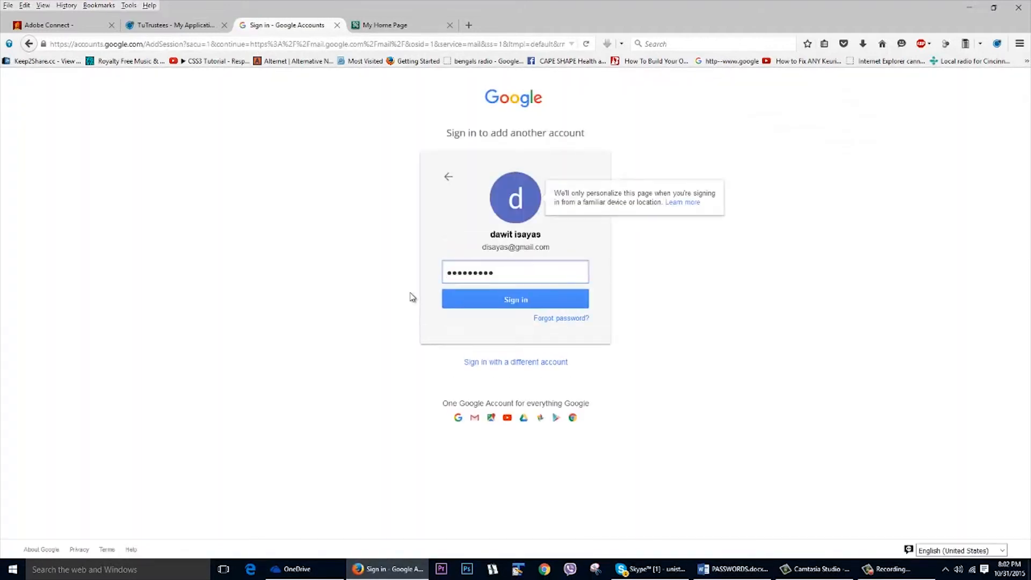
pyautogui.click(515, 300)
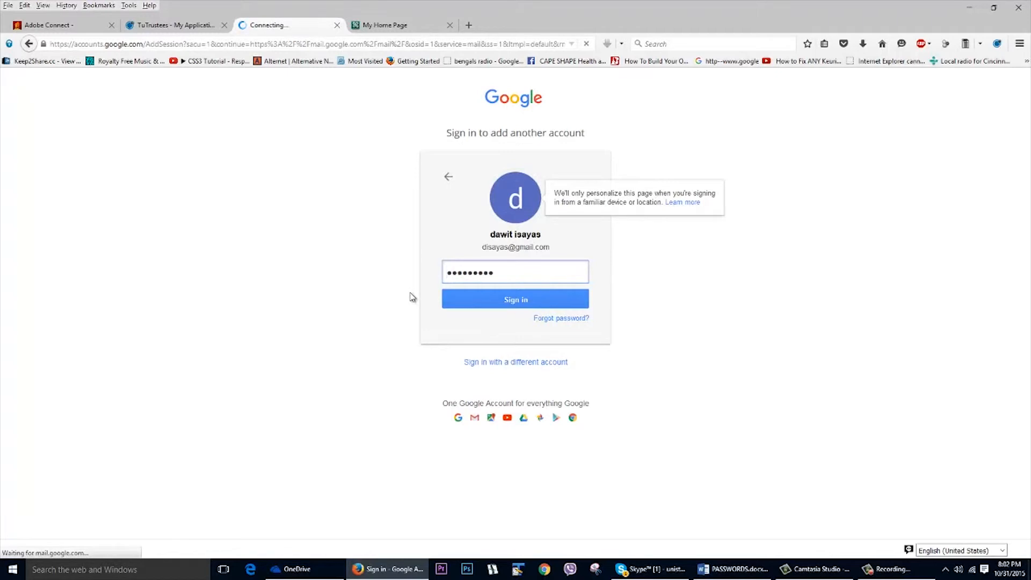
pyautogui.click(515, 300)
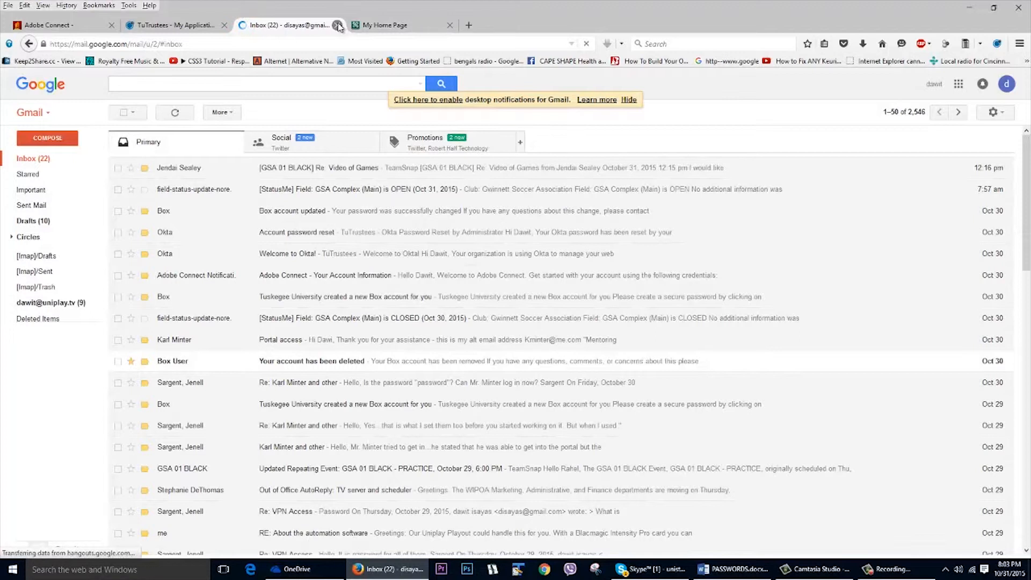
pyautogui.click(337, 24)
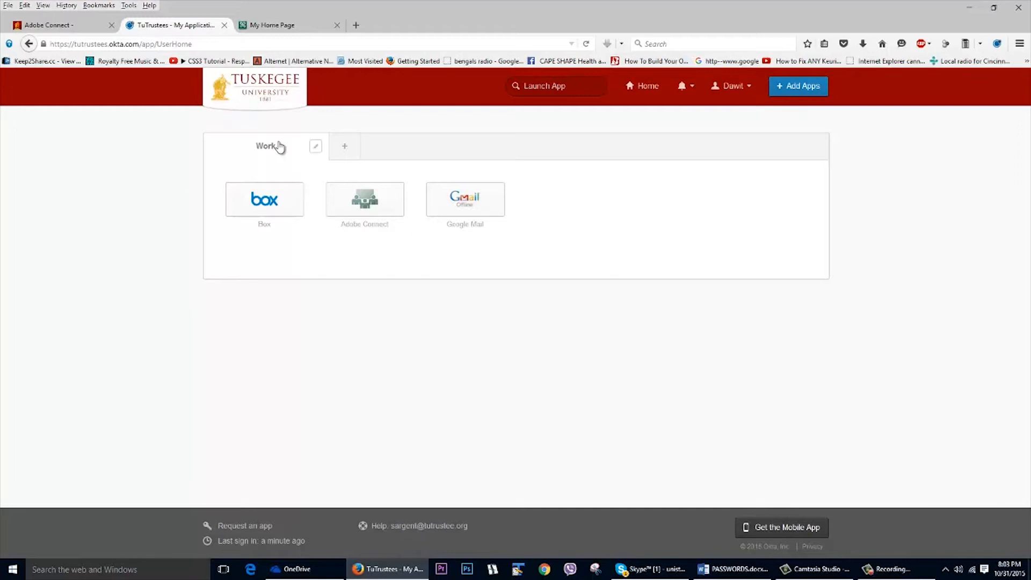
pyautogui.moveTo(248, 137)
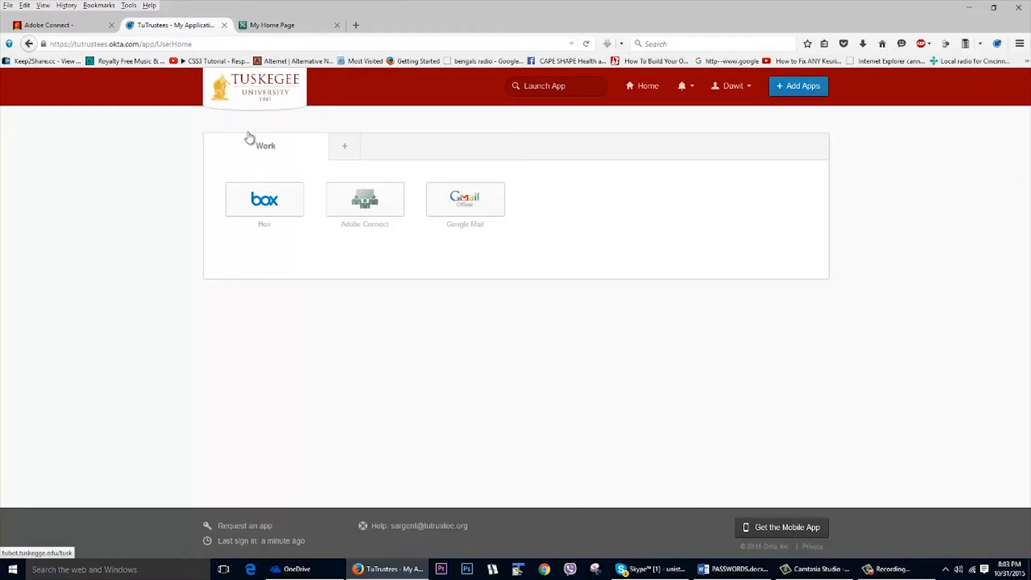
# Sign out of the Okta dashboard from the user name dropdown.
pyautogui.click(164, 44)
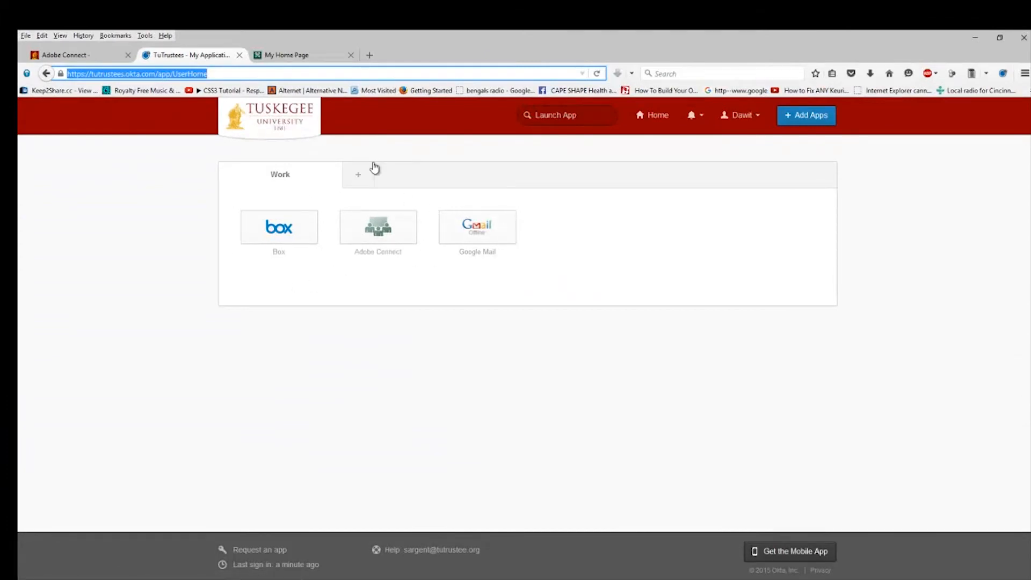
pyautogui.moveTo(286, 236)
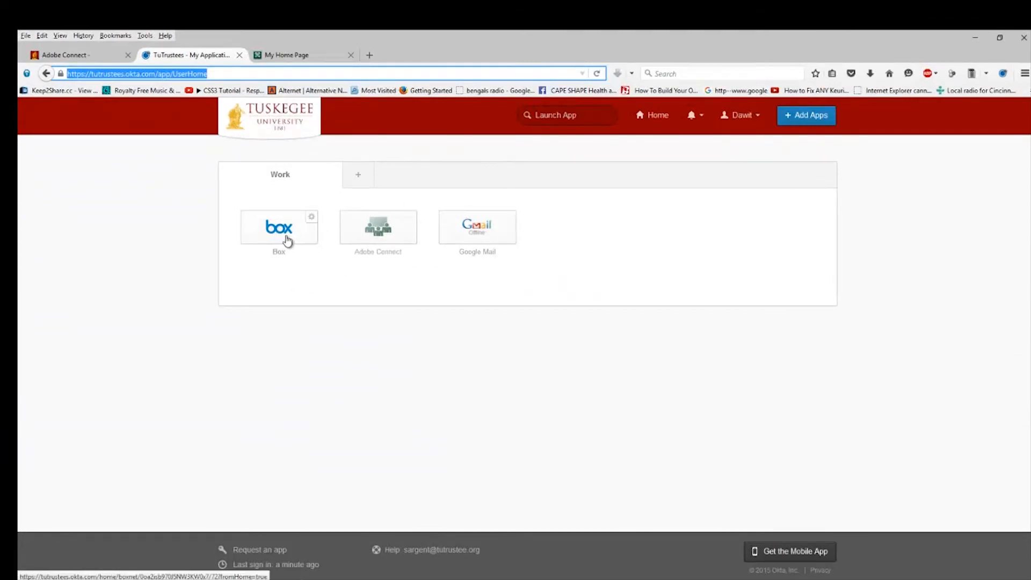
pyautogui.moveTo(246, 58)
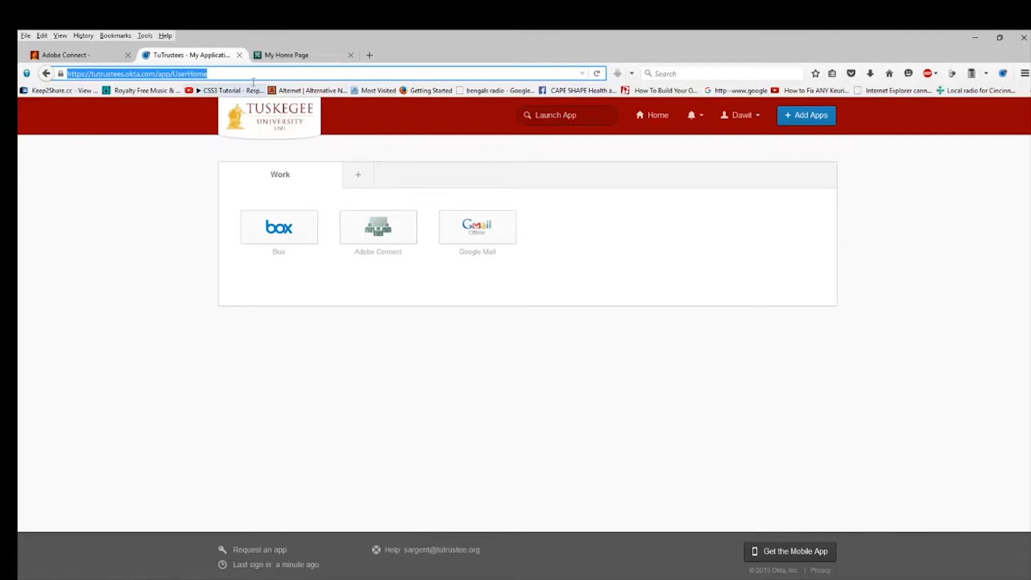
pyautogui.moveTo(815, 144)
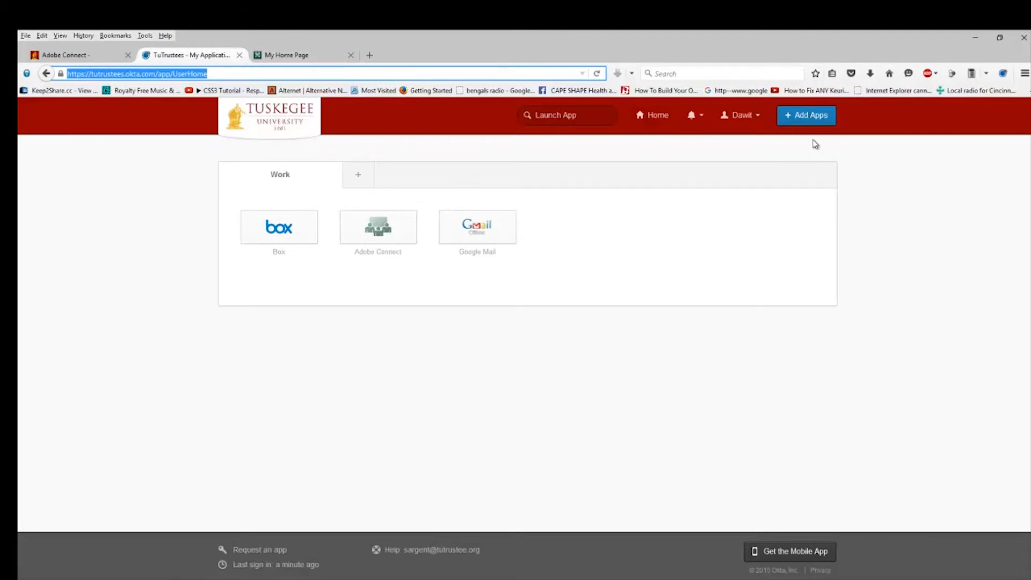
pyautogui.click(739, 115)
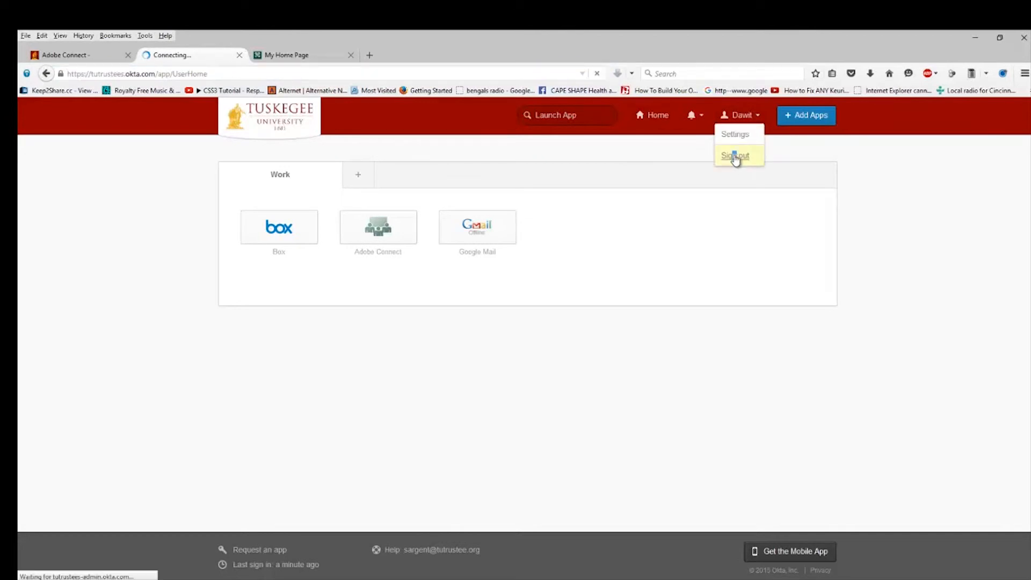
pyautogui.click(734, 156)
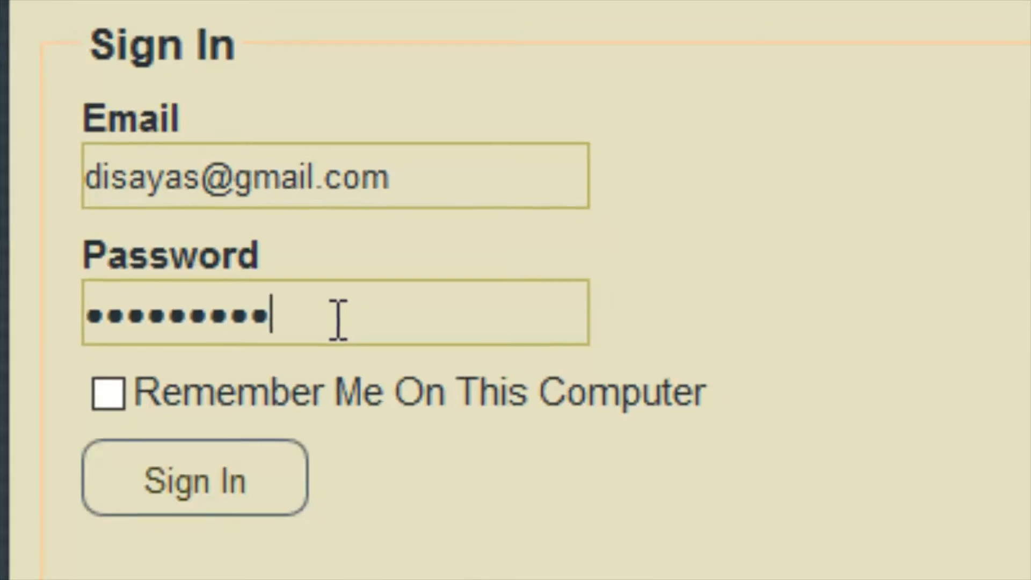
# Sign back into the trustees portal home without letting Firefox remember the password.
pyautogui.click(194, 477)
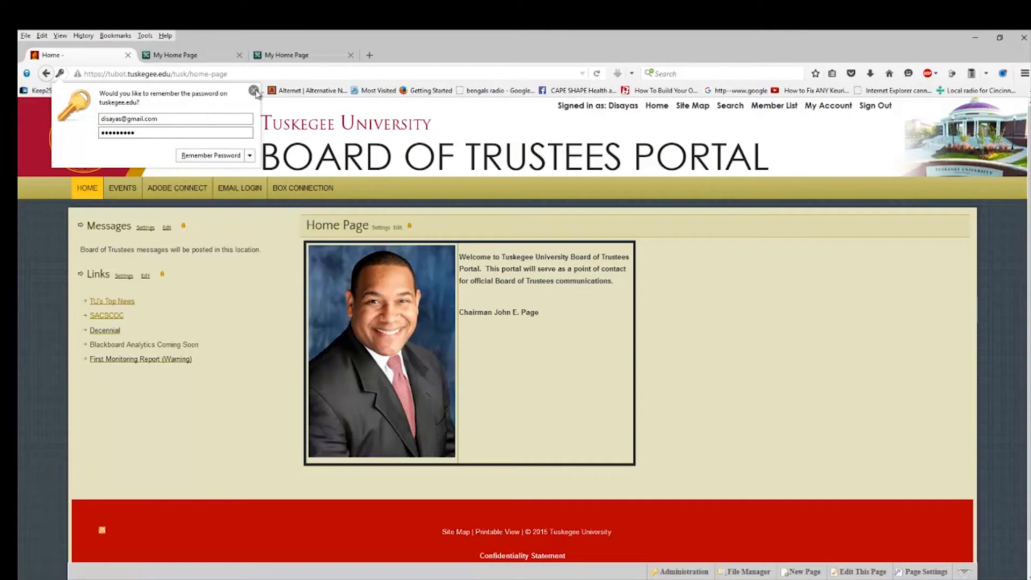
pyautogui.click(255, 90)
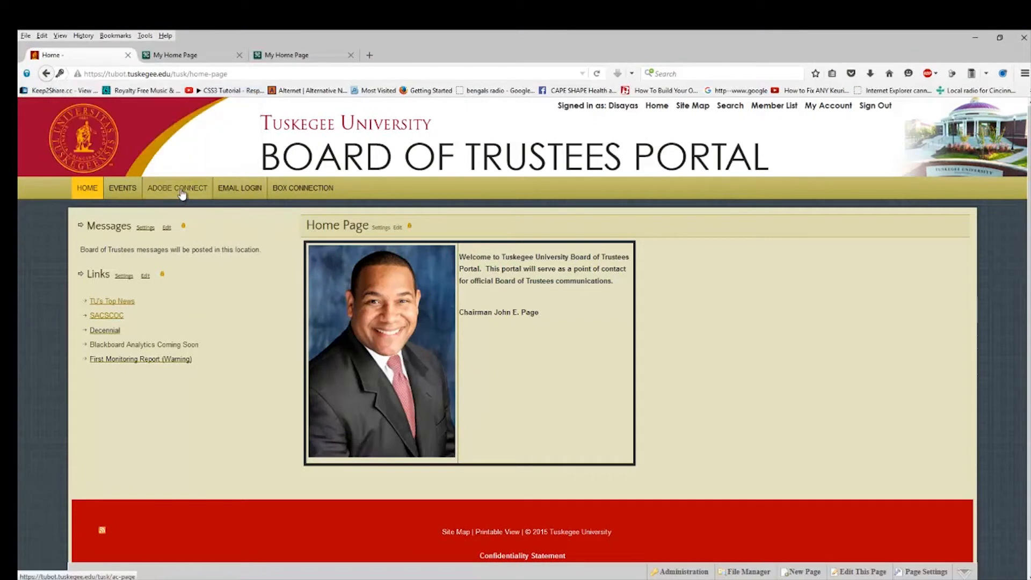
# Launch Adobe Connect home from the portal's Adobe Connect page, close it, and go to Email Login.
pyautogui.click(177, 188)
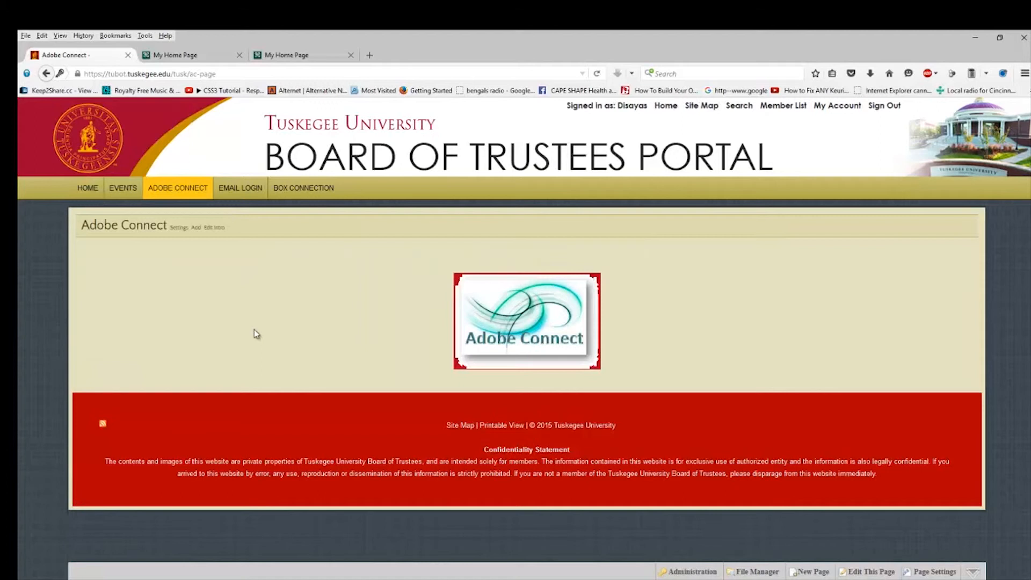
pyautogui.click(527, 321)
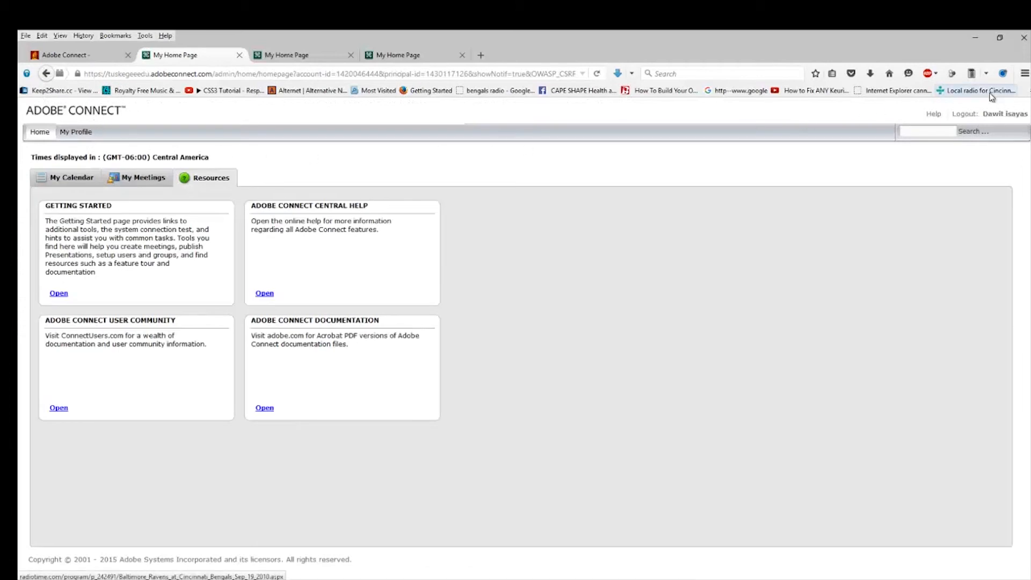
pyautogui.click(264, 293)
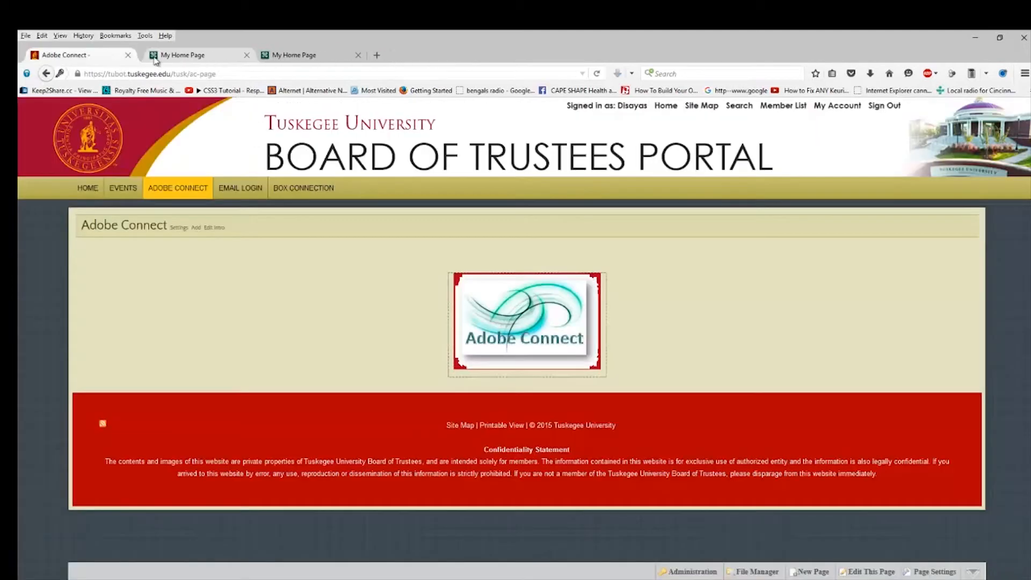
pyautogui.click(239, 188)
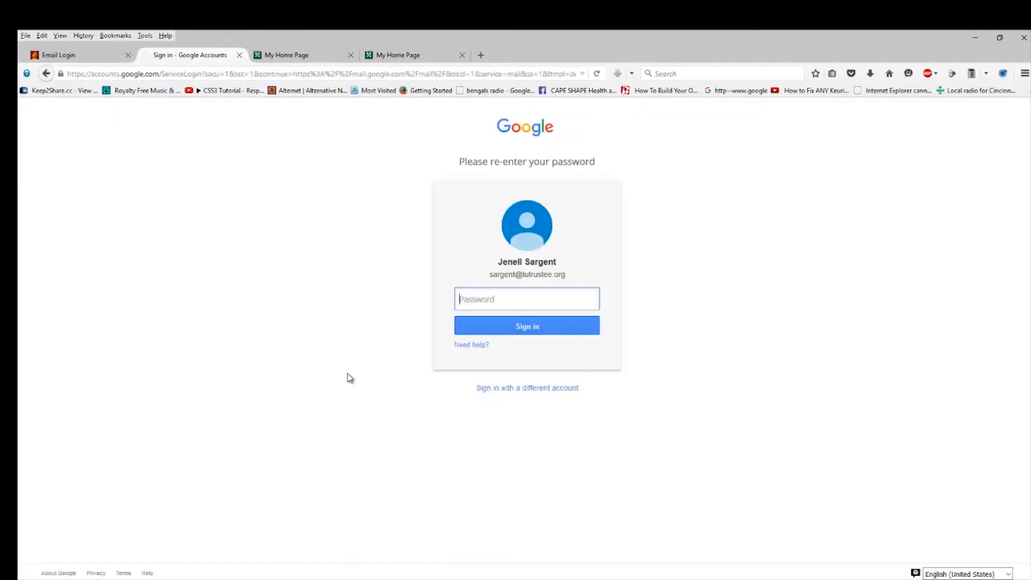
# Sign in to Gmail with a different Google account, view the inbox, then close it.
pyautogui.click(527, 387)
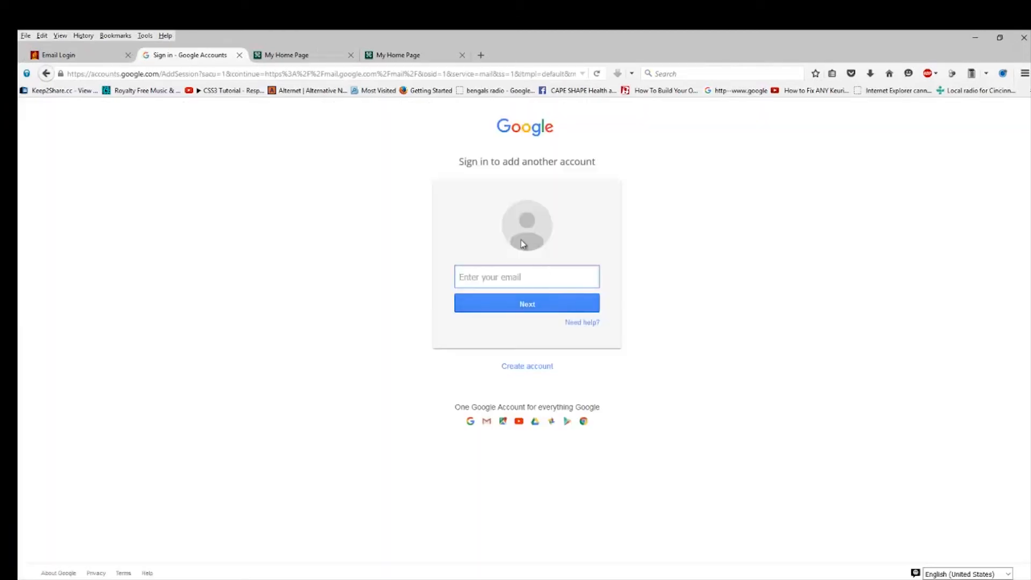
pyautogui.click(526, 302)
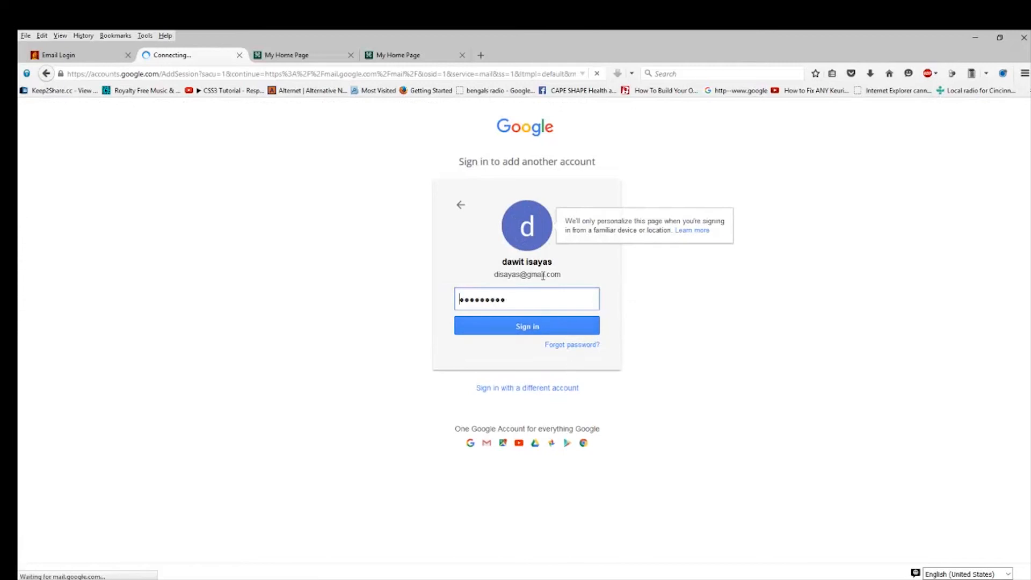
pyautogui.click(526, 327)
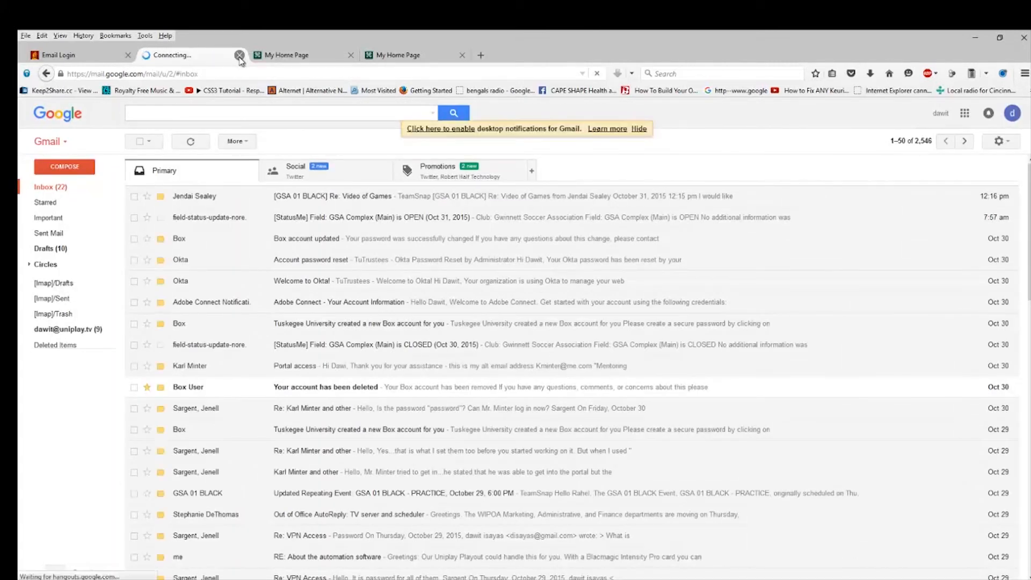
pyautogui.click(239, 55)
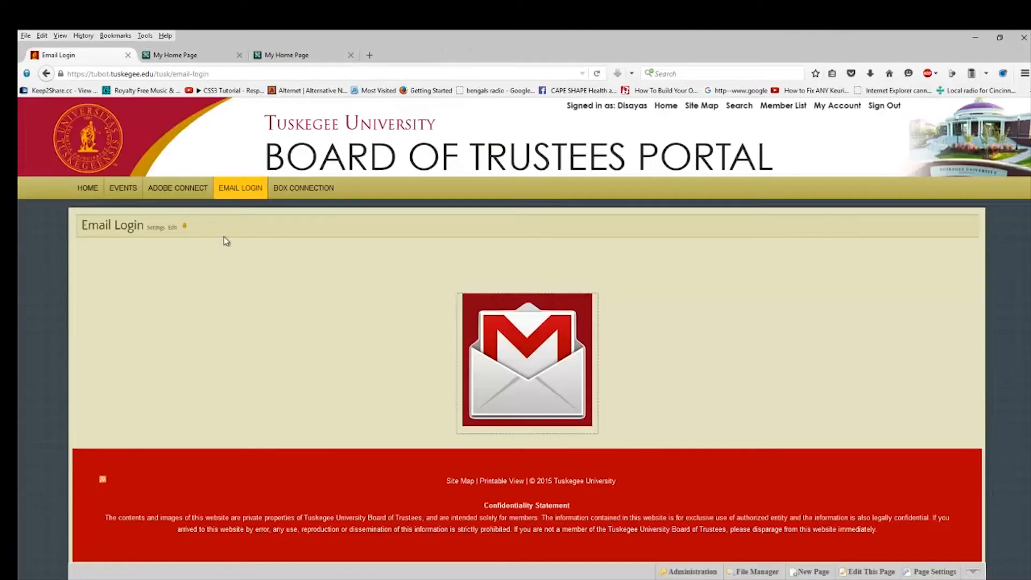
# Visit the portal's Box Connection page, then return to the portal home page.
pyautogui.click(303, 187)
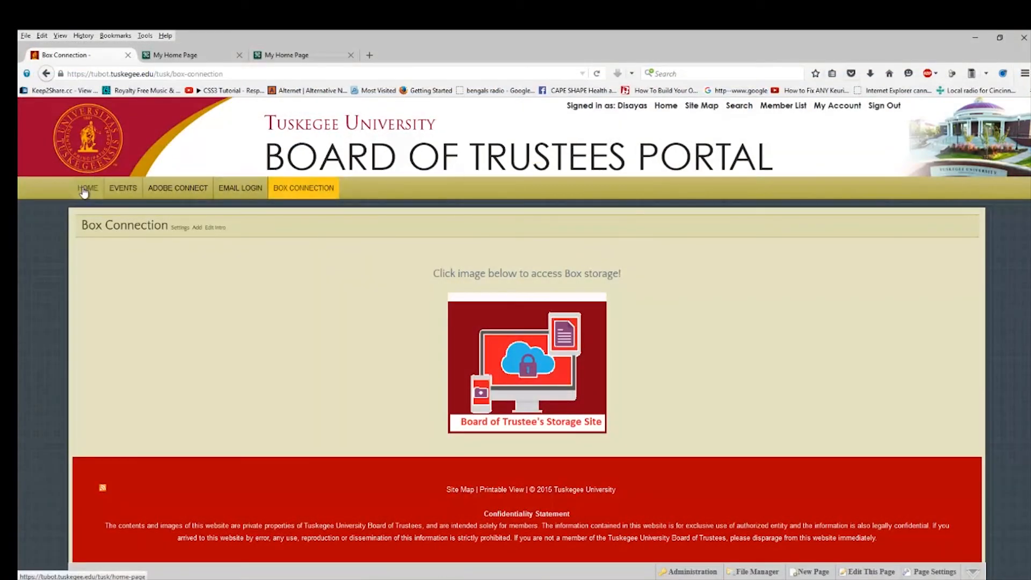
pyautogui.moveTo(95, 194)
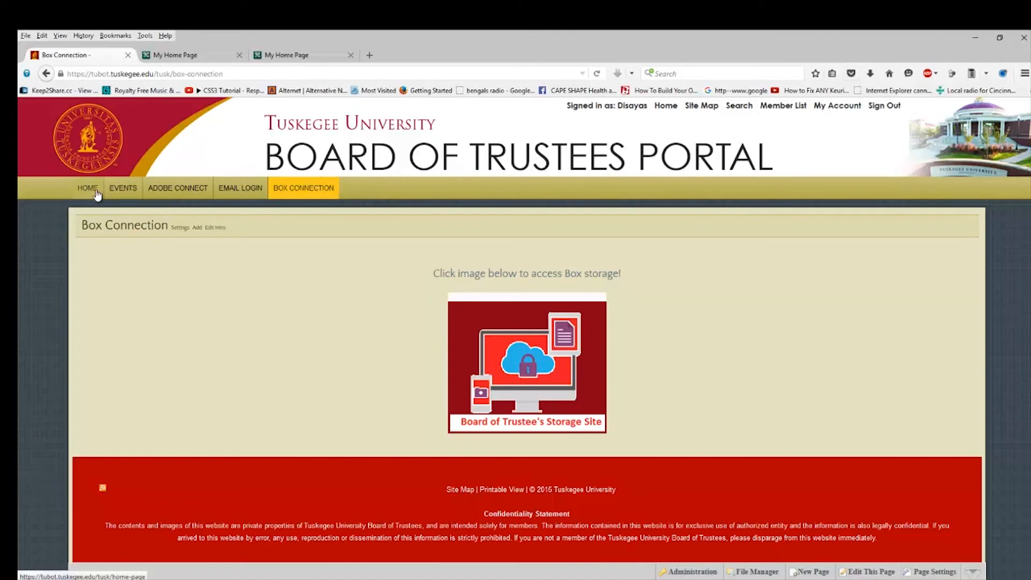
pyautogui.click(87, 188)
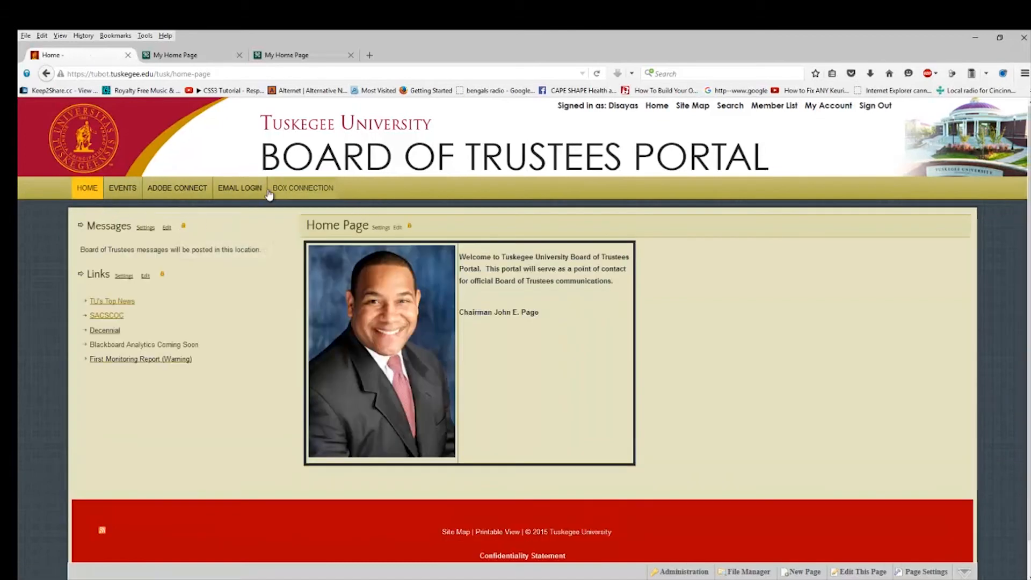
pyautogui.moveTo(225, 132)
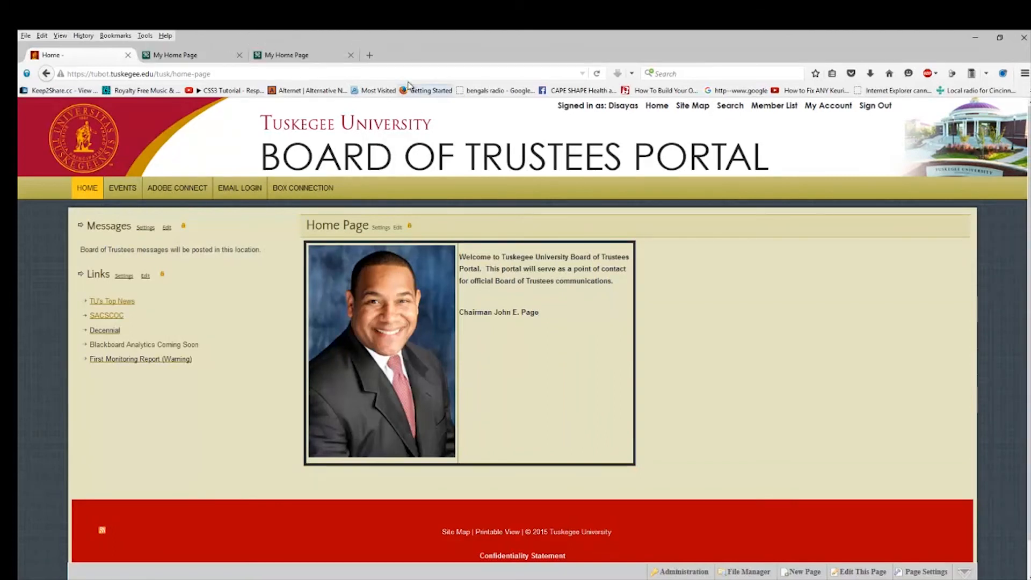
pyautogui.moveTo(476, 110)
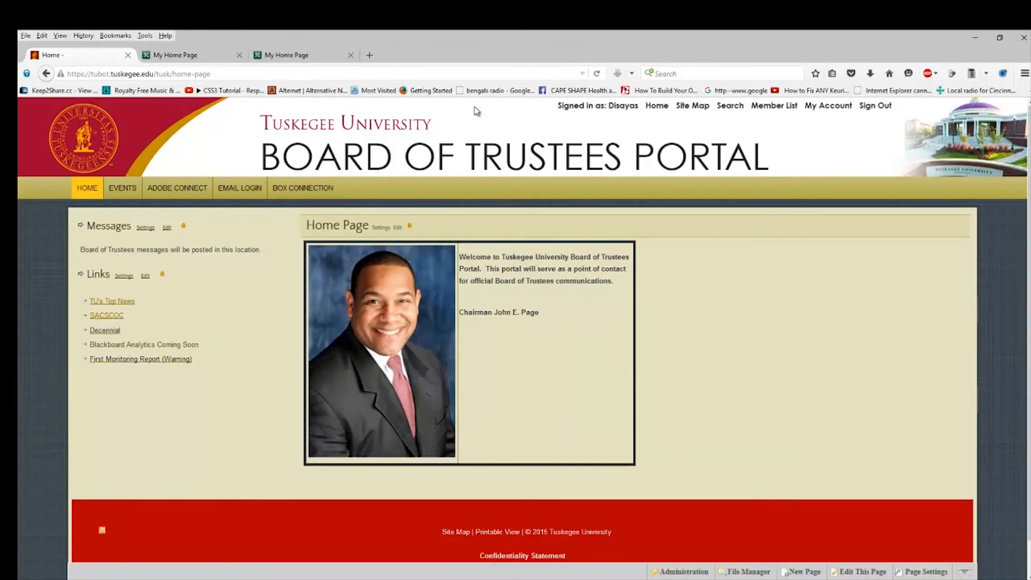
pyautogui.moveTo(434, 48)
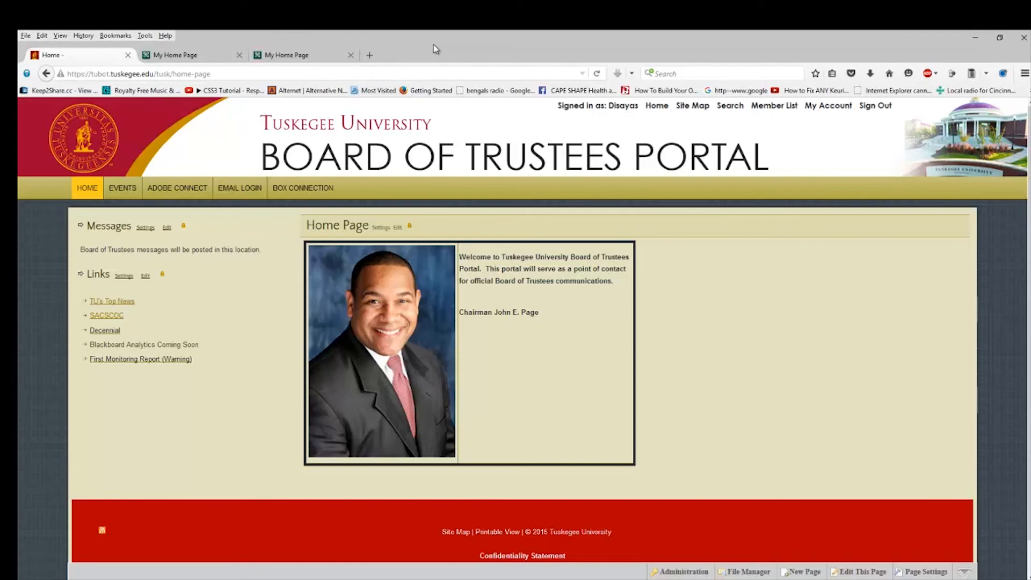
pyautogui.moveTo(428, 90)
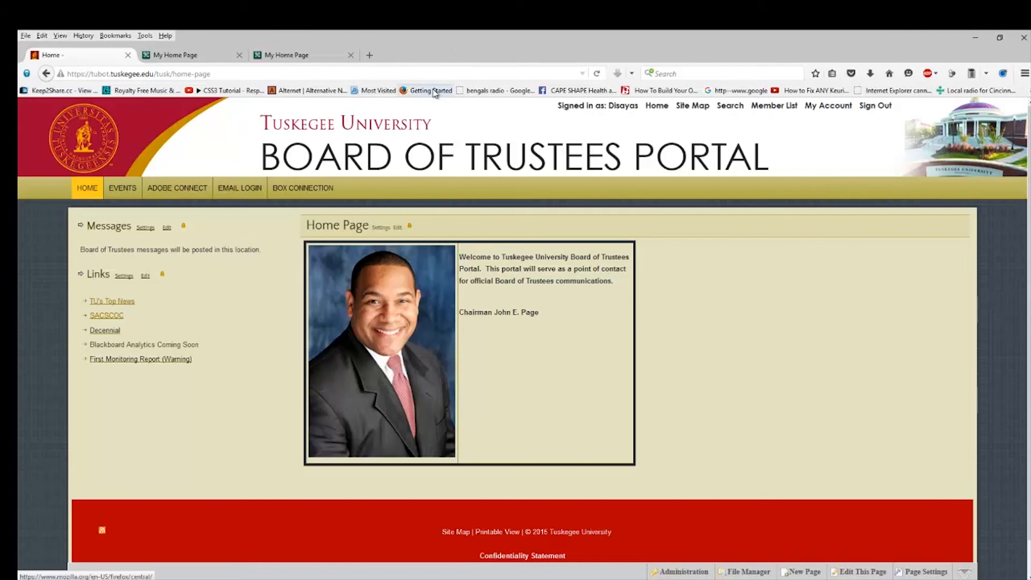
pyautogui.moveTo(217, 406)
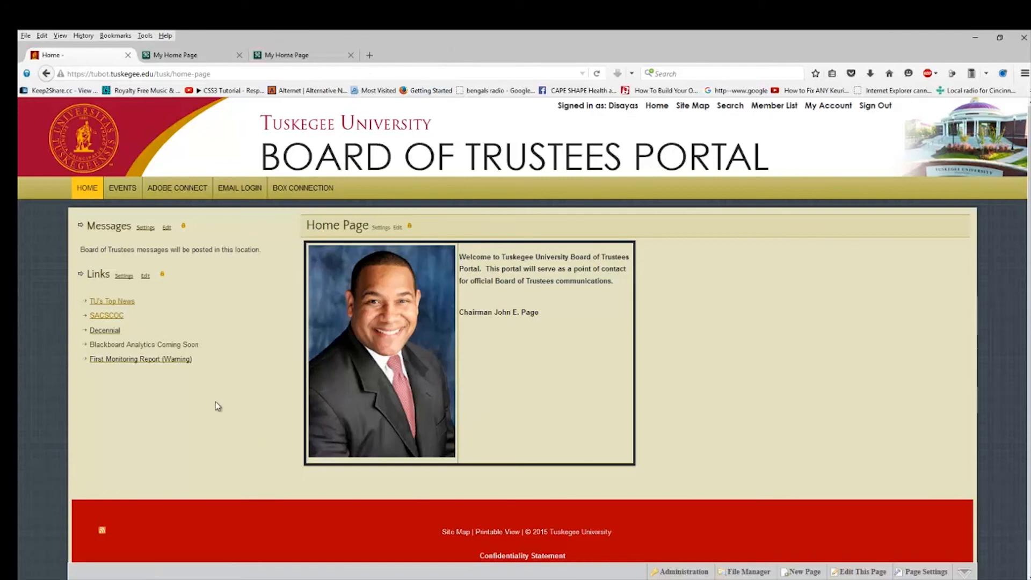
pyautogui.moveTo(220, 388)
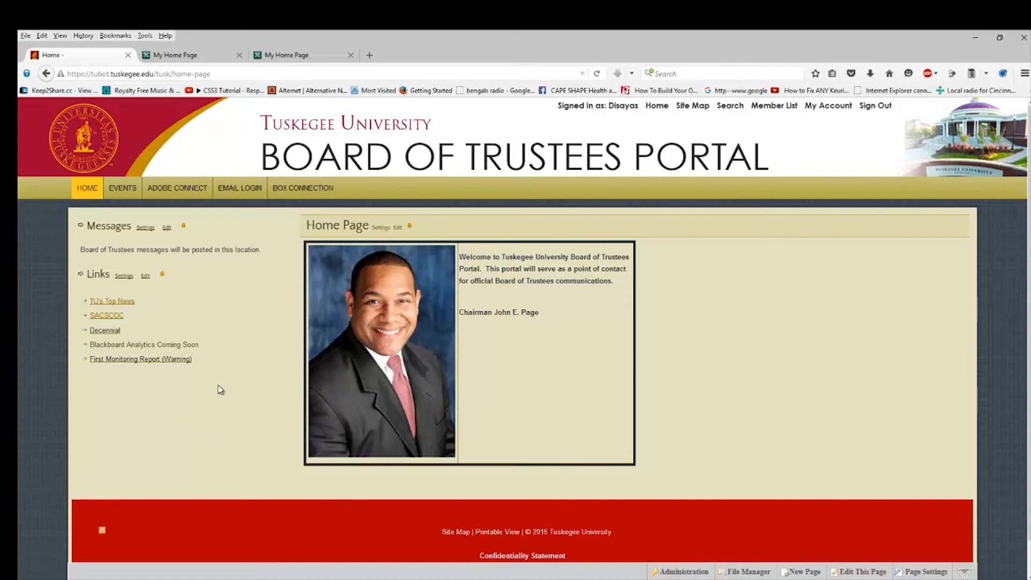
pyautogui.moveTo(384, 218)
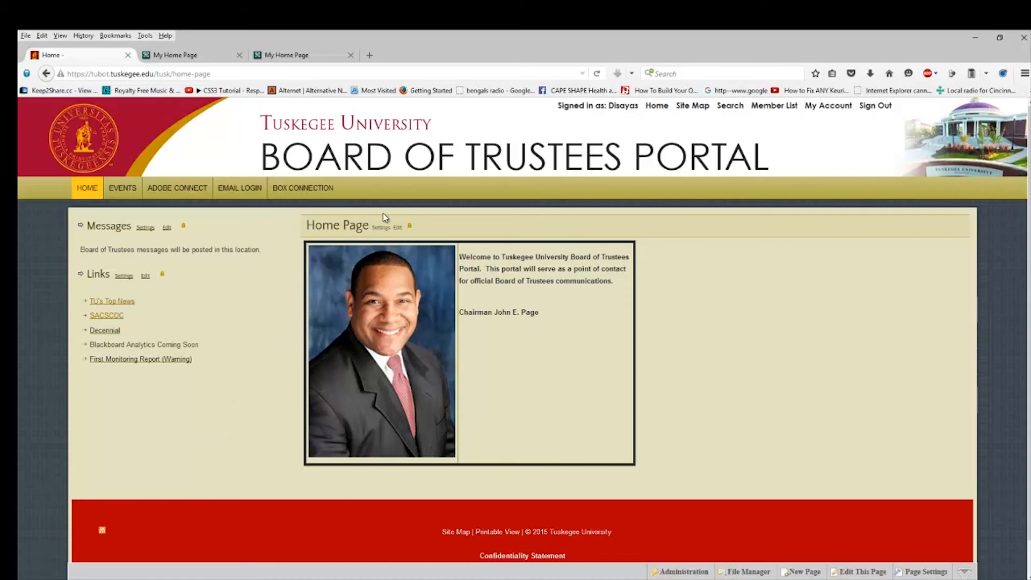
pyautogui.moveTo(737, 244)
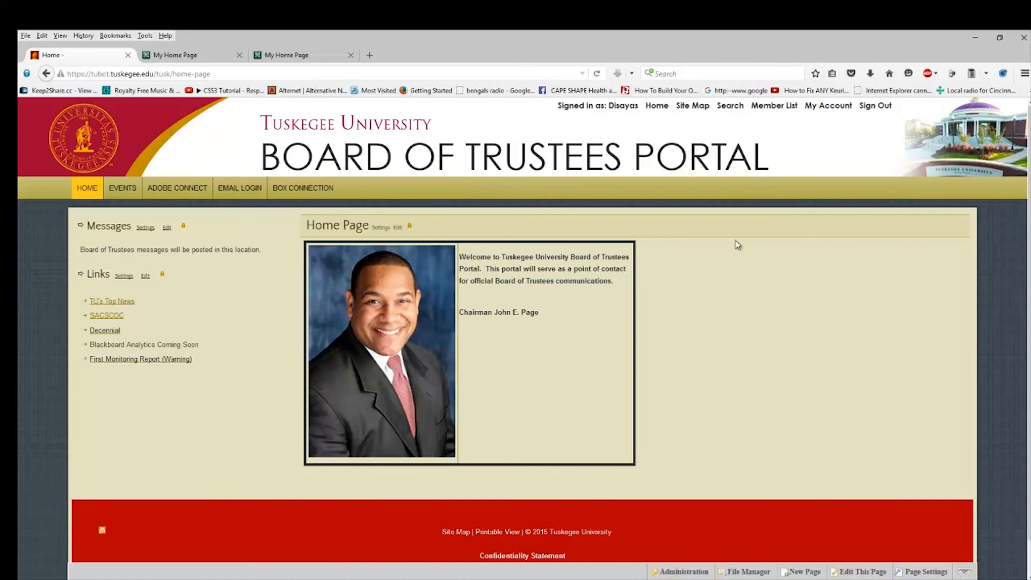
pyautogui.moveTo(715, 444)
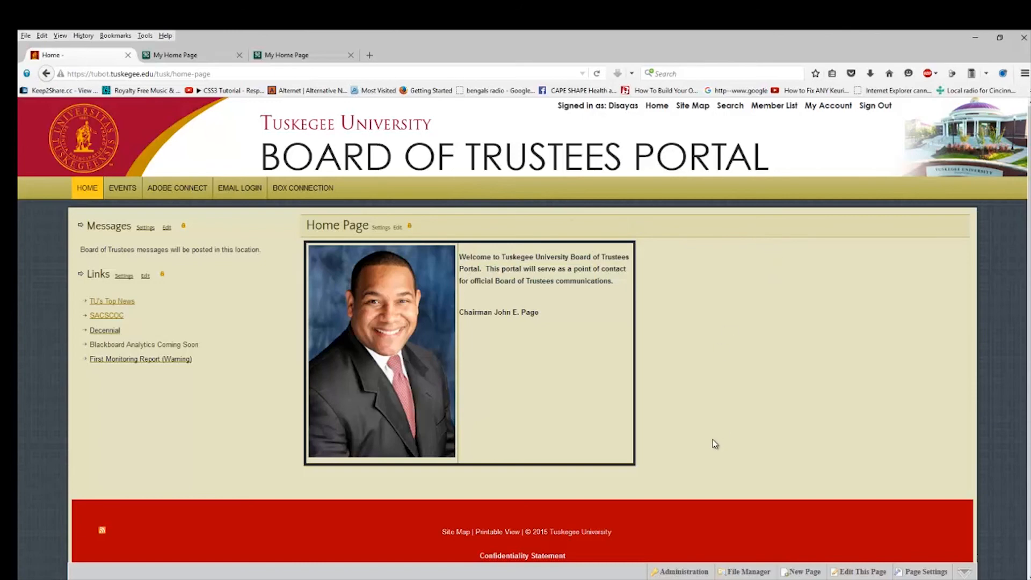